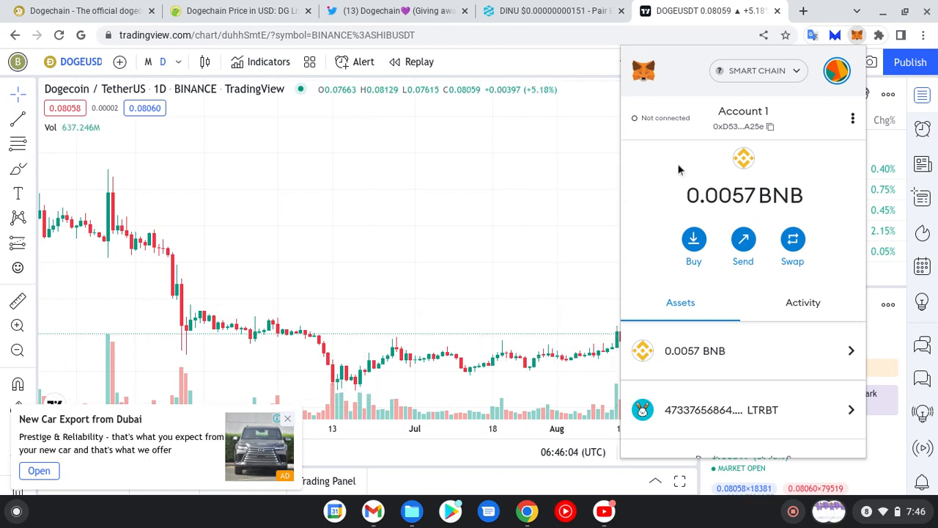
mouse_move(743, 174)
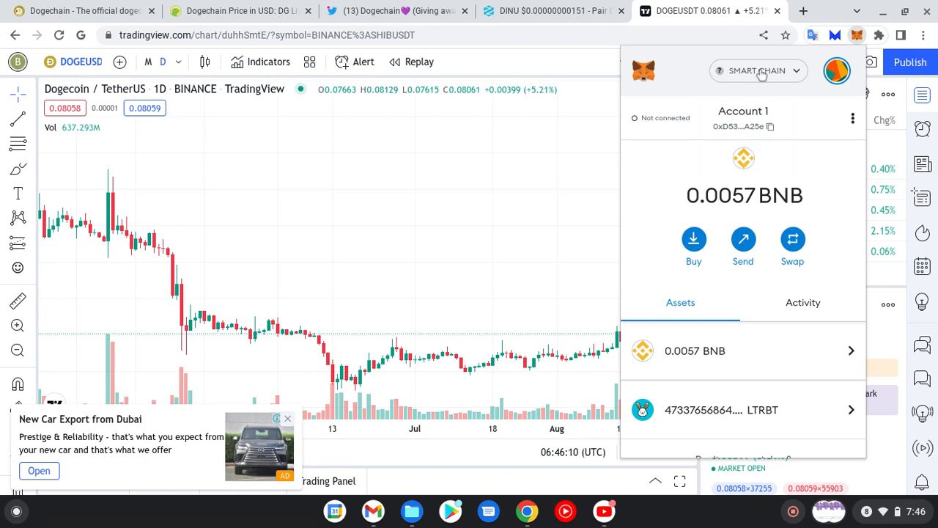
Step: Open the MetaMask network dropdown currently showing Smart Chain
left_click(757, 70)
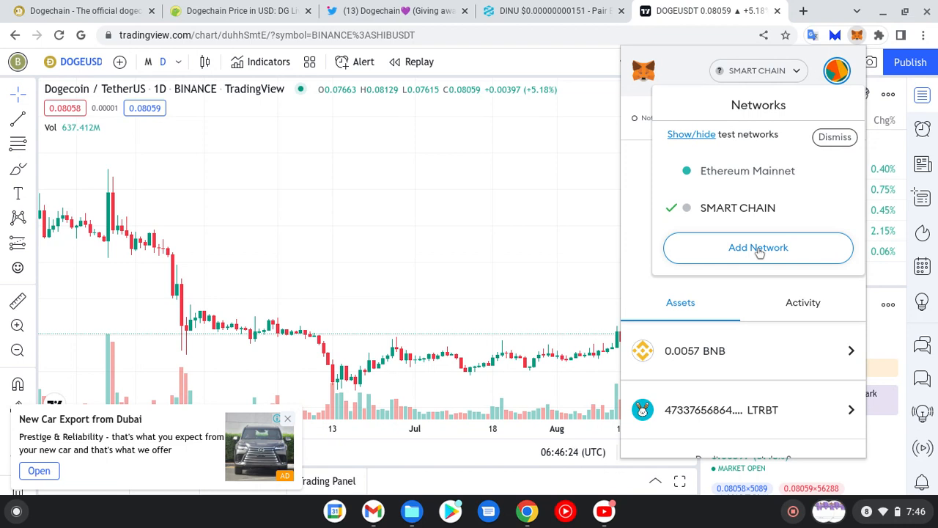
Step: Choose Add Network to reach the manual network entry form
left_click(758, 248)
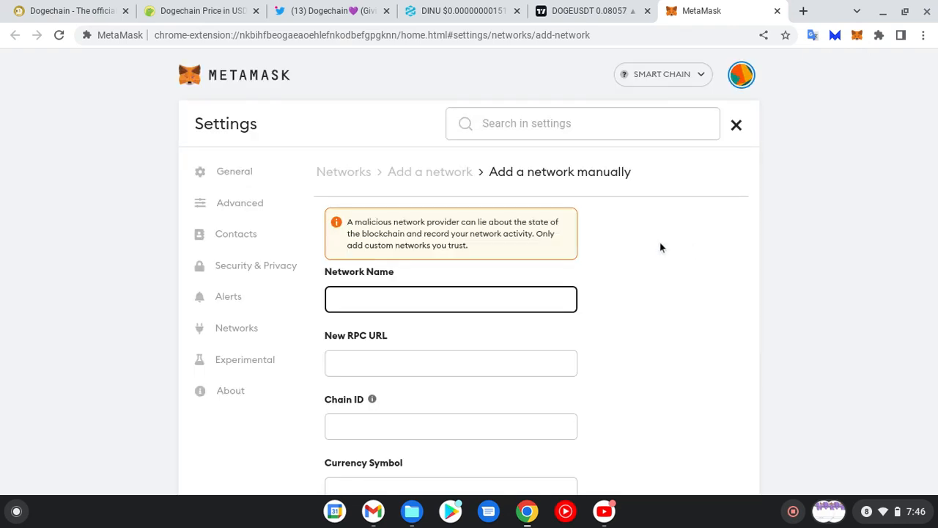
mouse_move(425, 229)
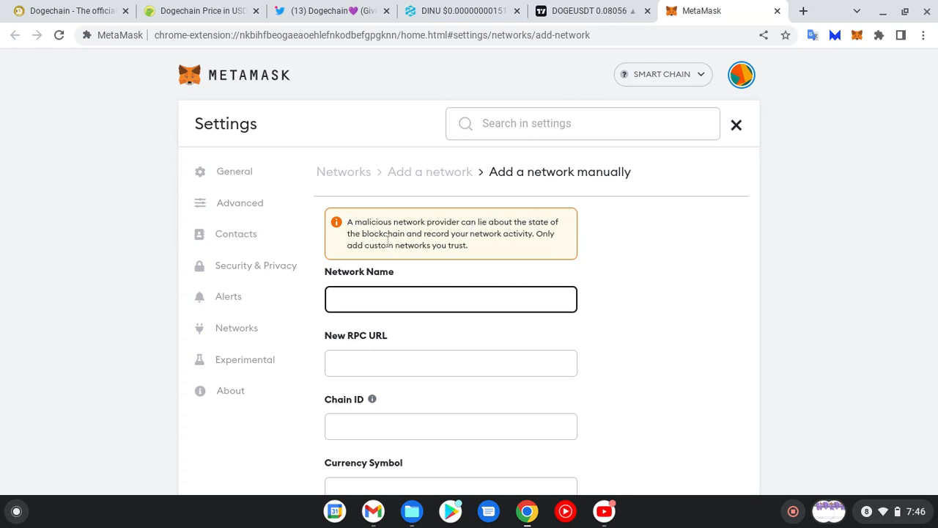
mouse_move(432, 275)
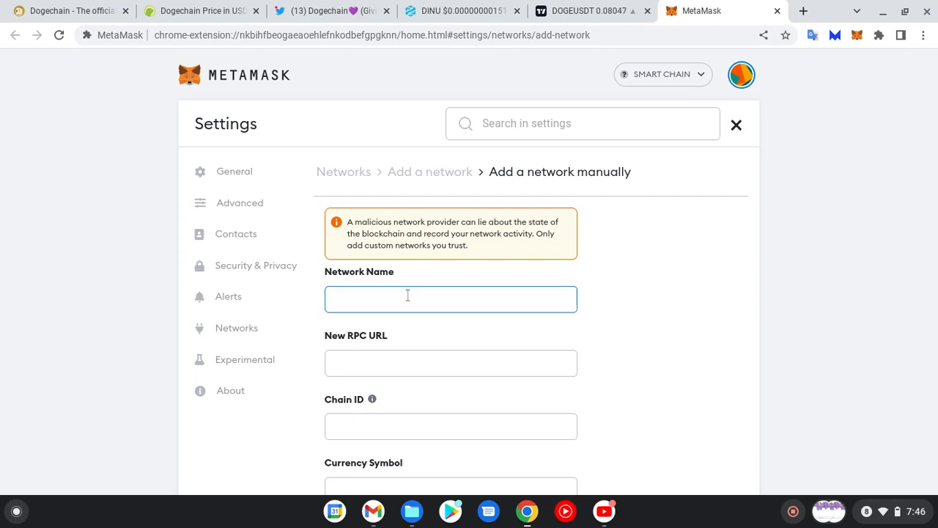
type("DOGEC")
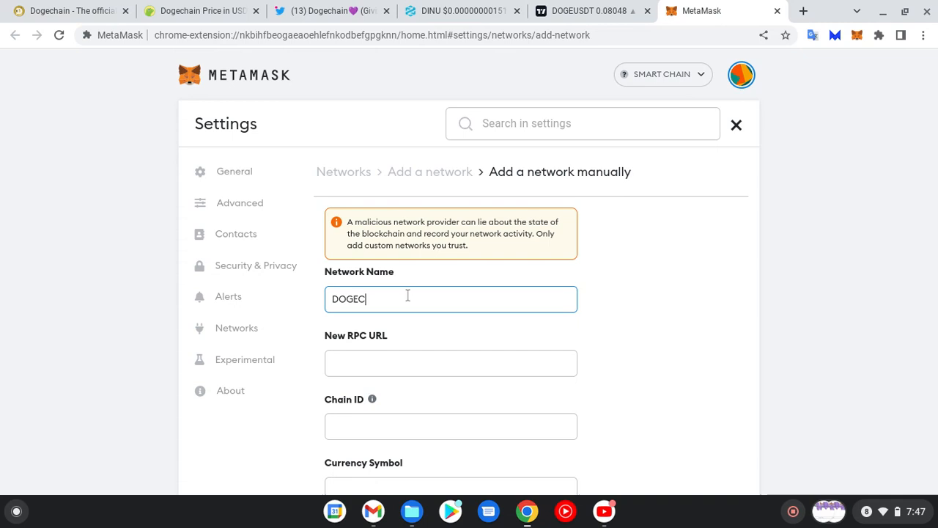
type("HAI")
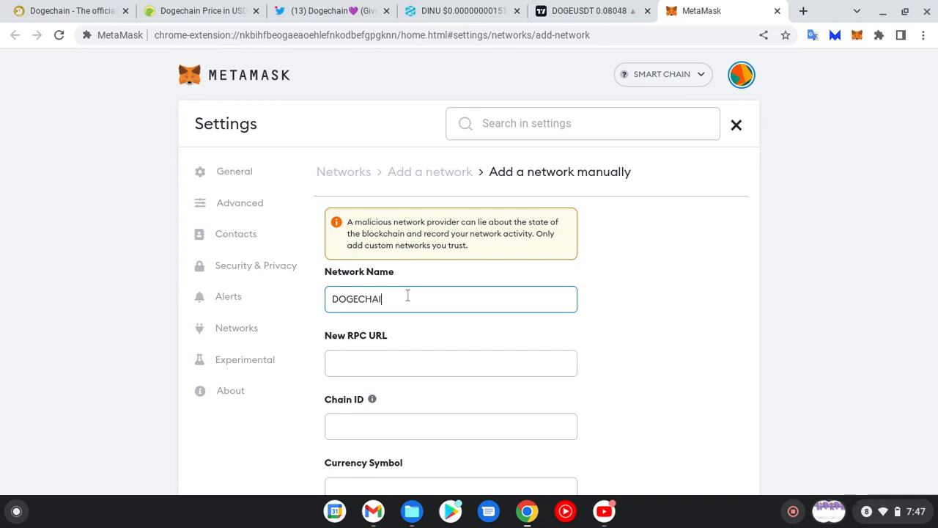
left_click(451, 363)
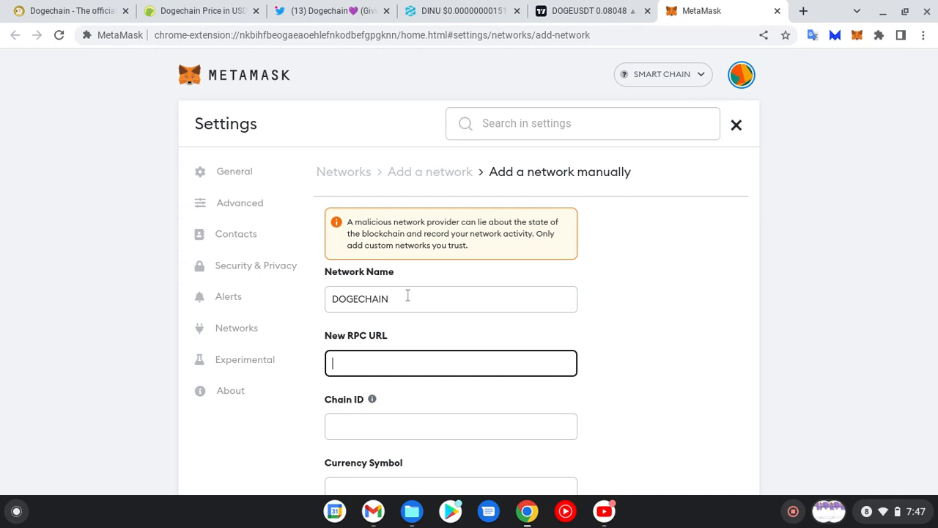
type("https")
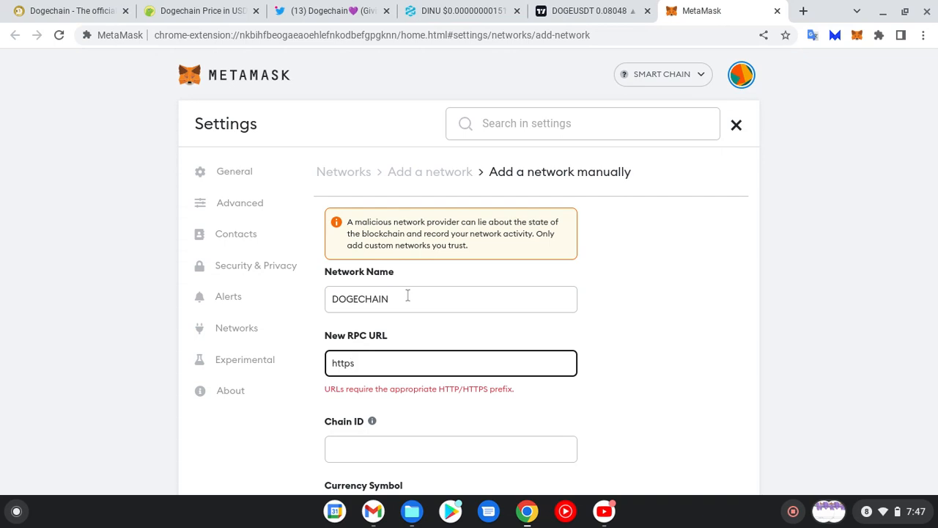
type(":")
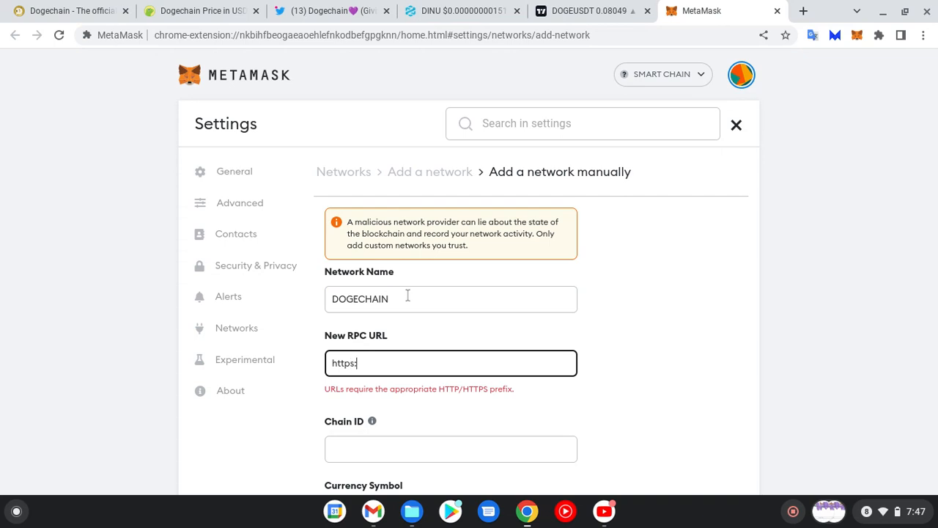
type("/")
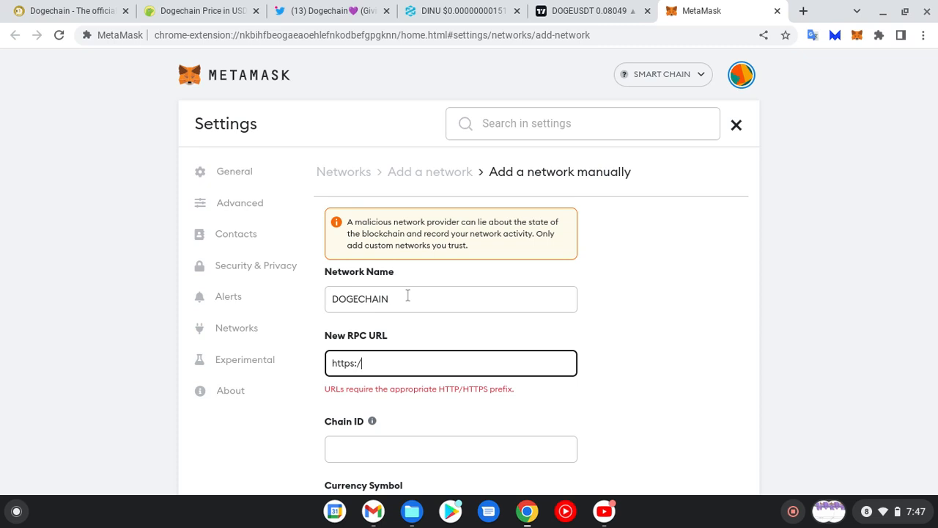
type("/")
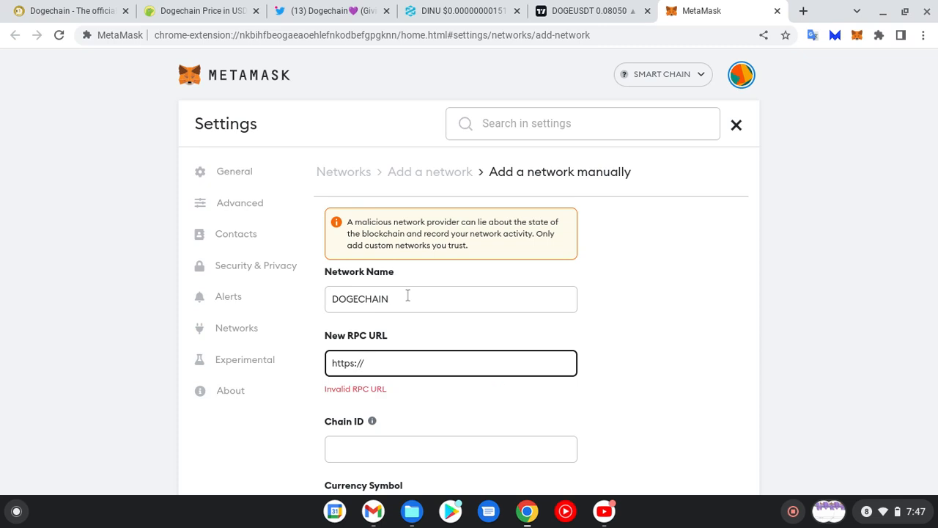
type("rpc")
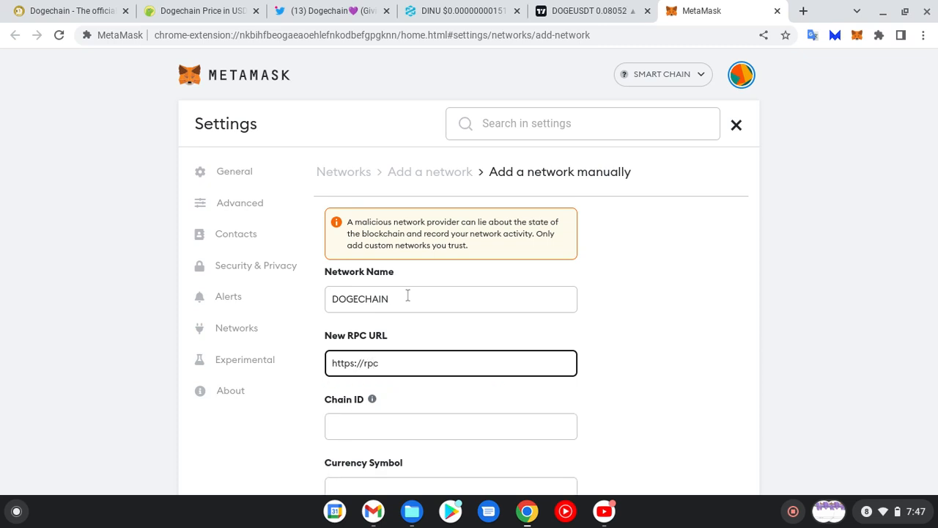
type("0")
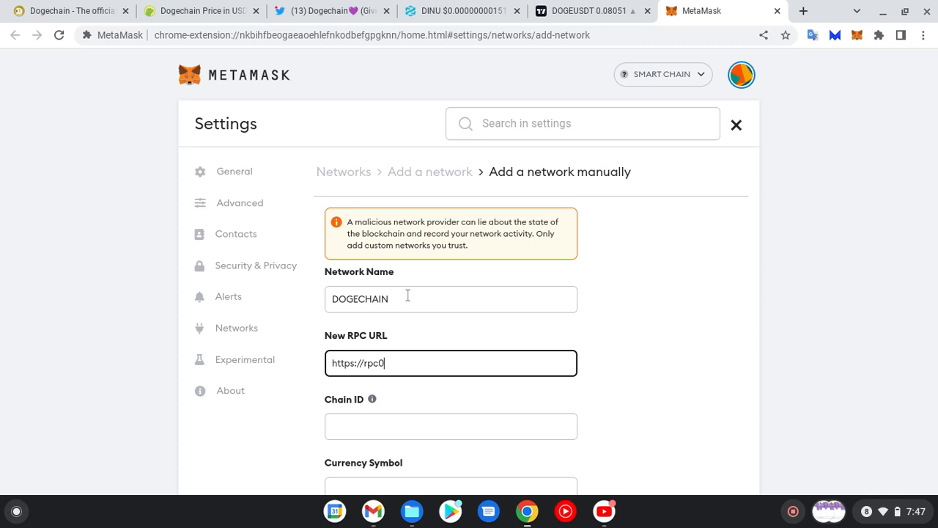
type("1")
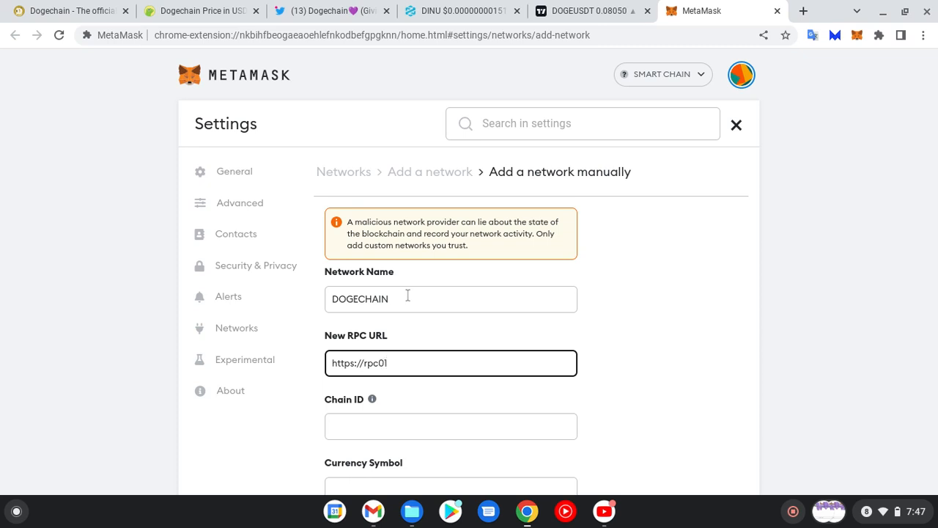
type("-")
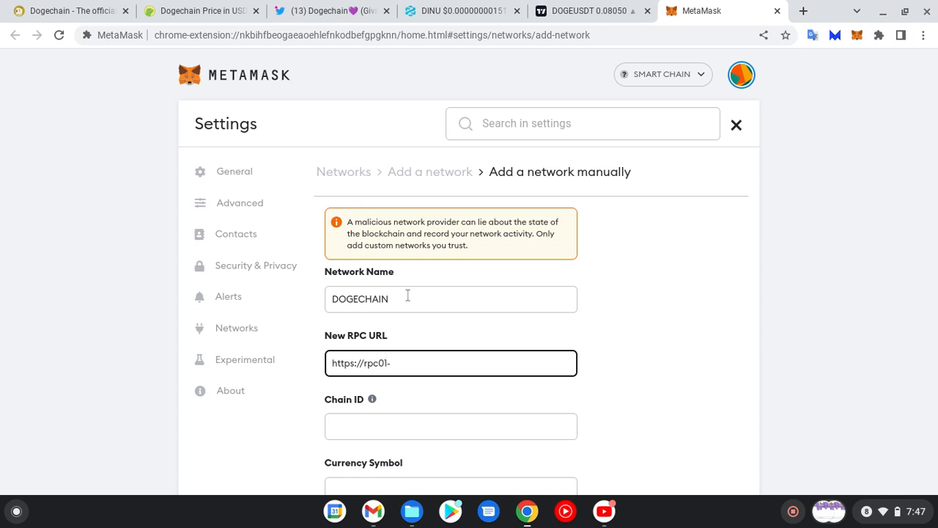
type("-s")
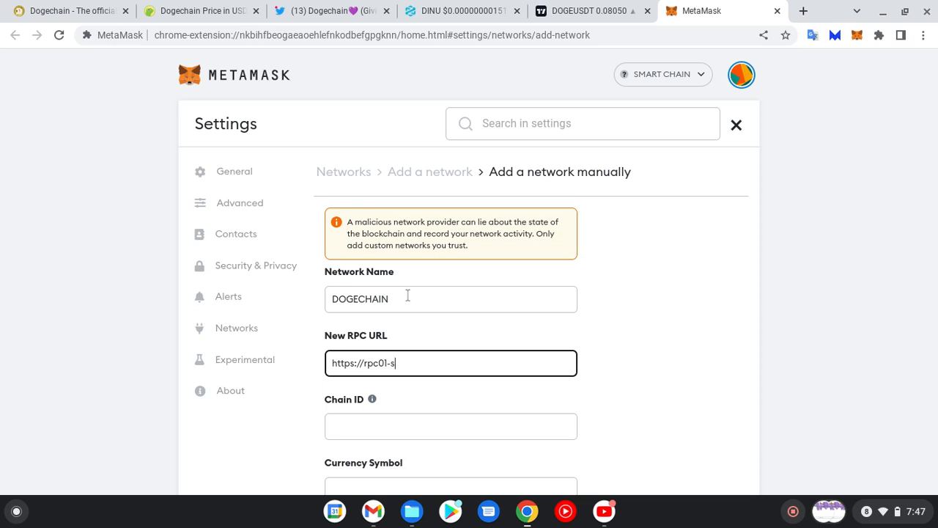
type("g")
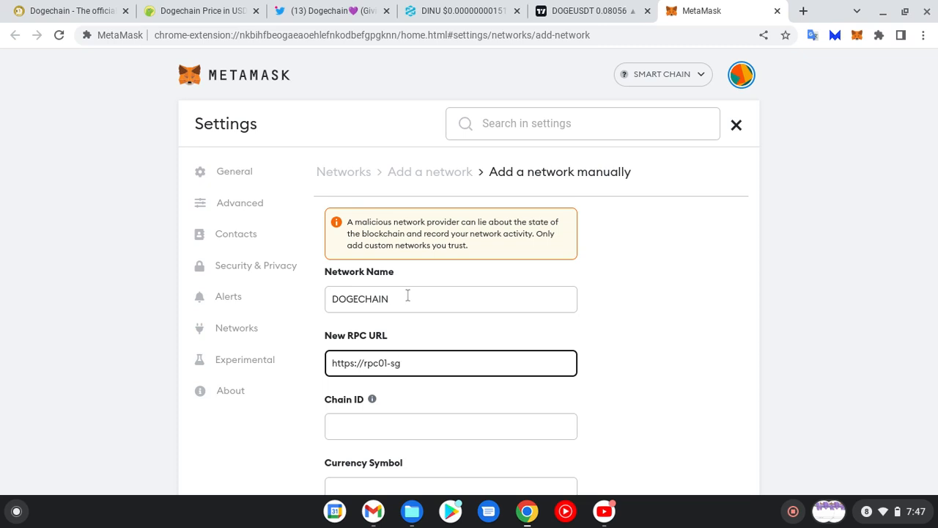
type(".")
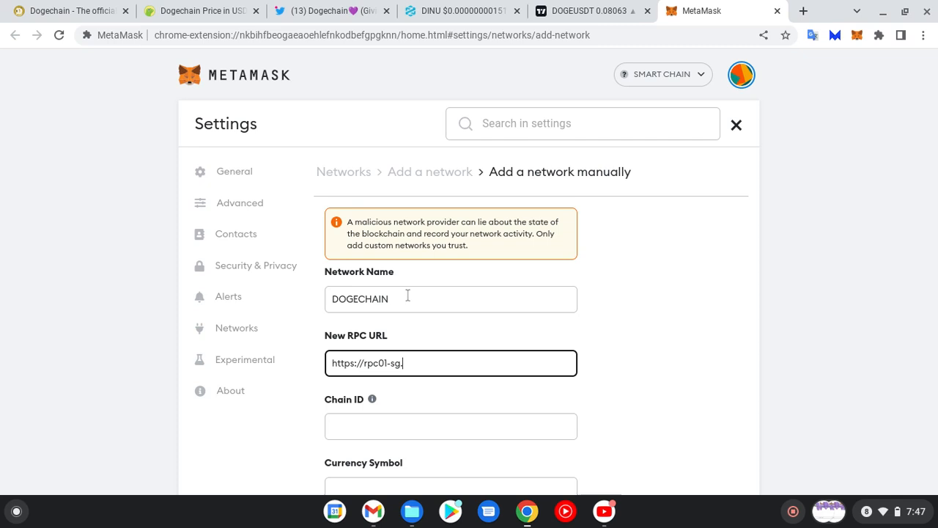
type("doge")
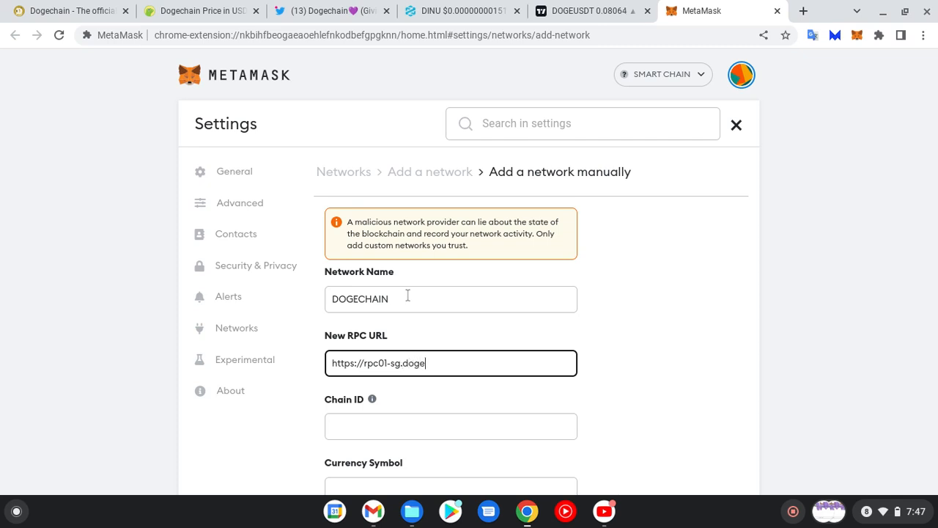
type("chai")
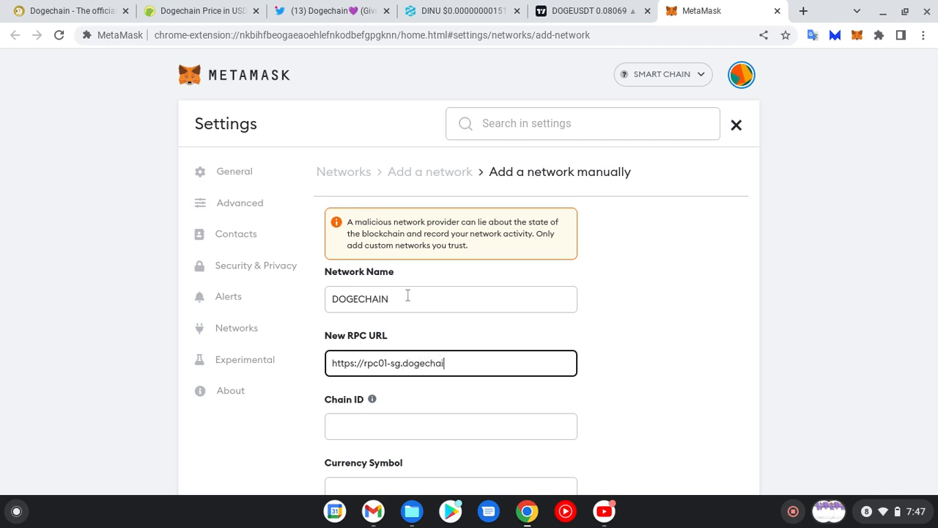
type("n")
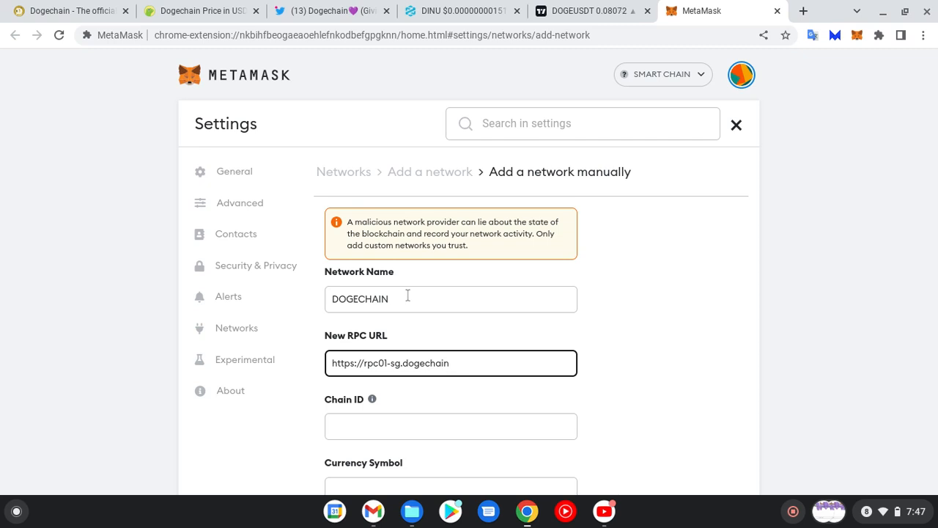
type(".dog")
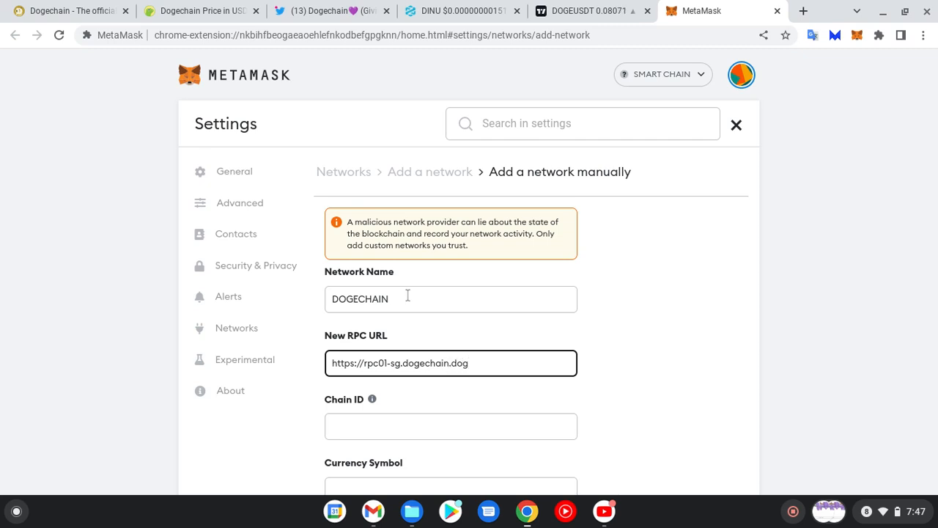
type("/")
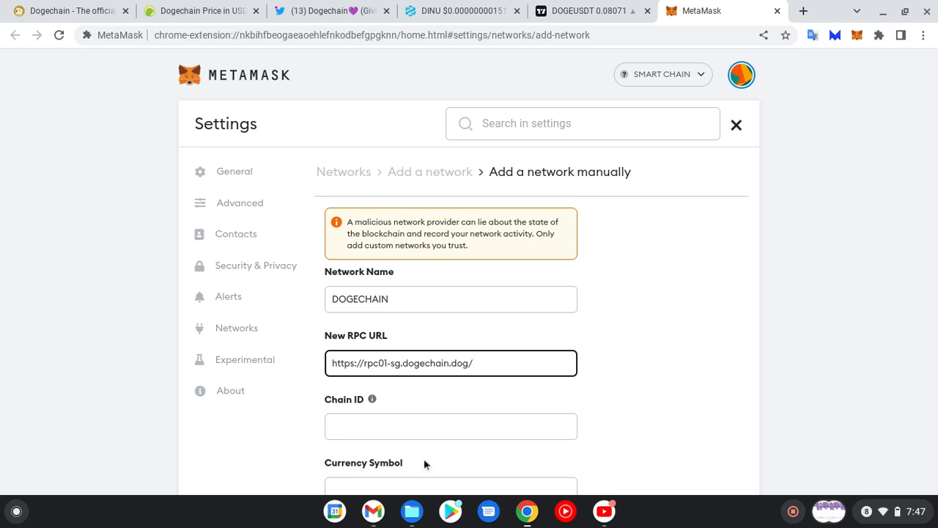
Step: Enter chain ID 2000 and currency symbol WDOGE in the network form
left_click(451, 426)
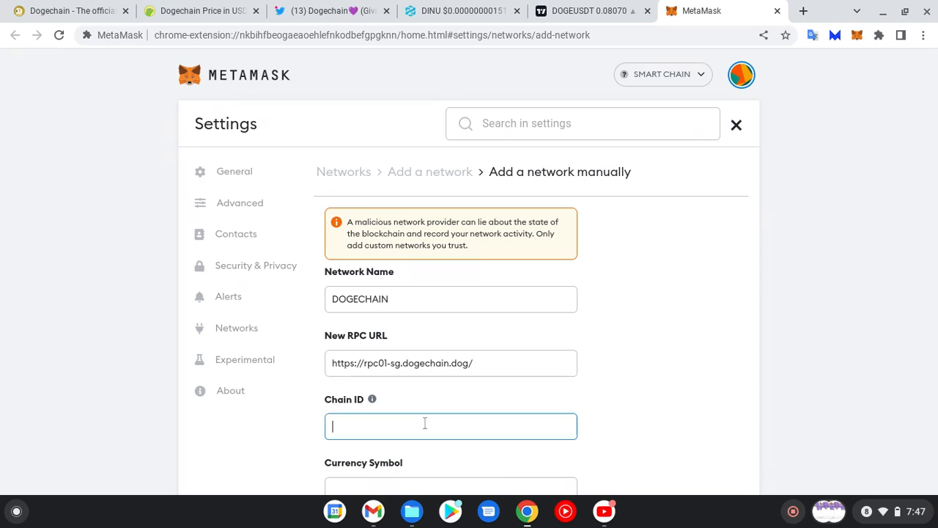
type("2000")
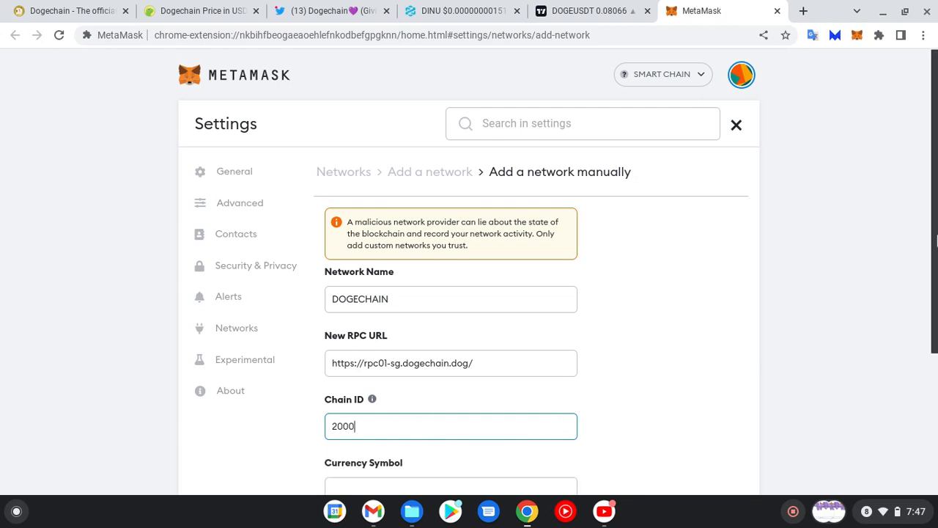
scroll("down", 3)
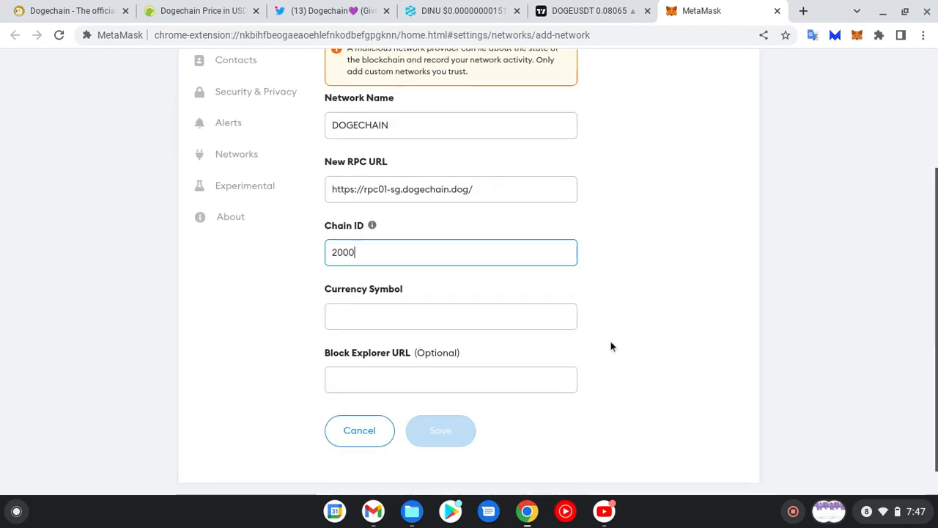
left_click(450, 315)
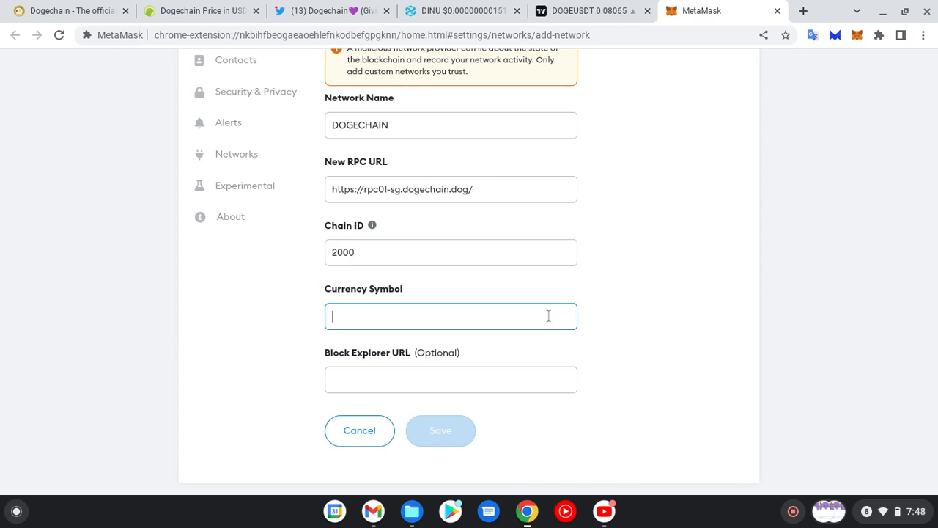
type("WD")
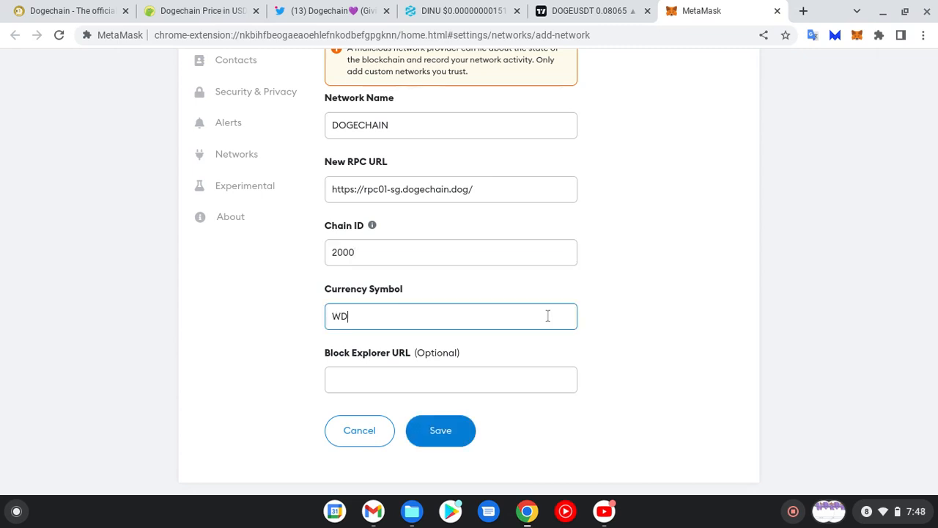
type("OGE")
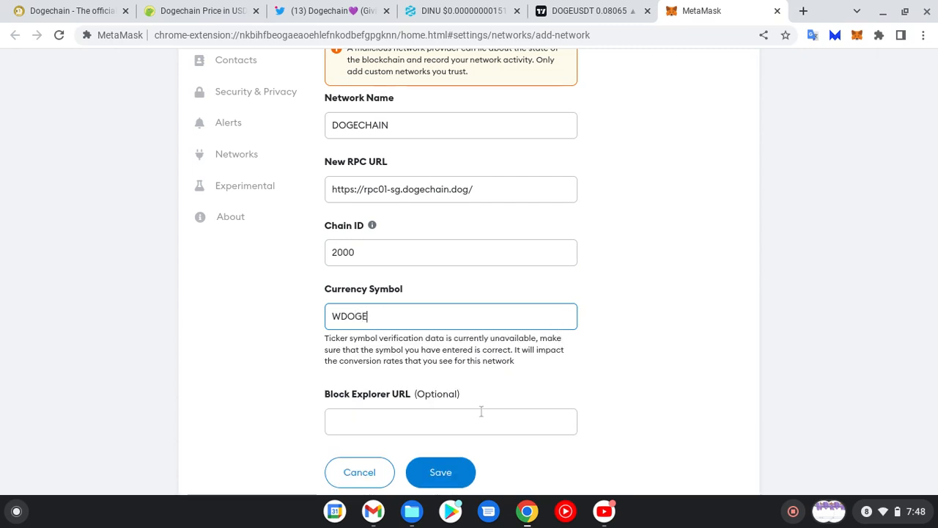
left_click(451, 421)
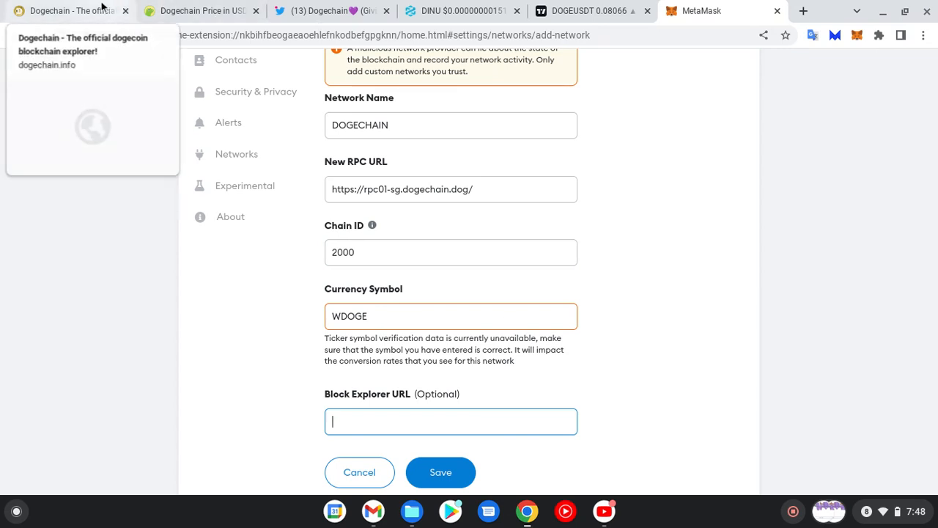
left_click(69, 10)
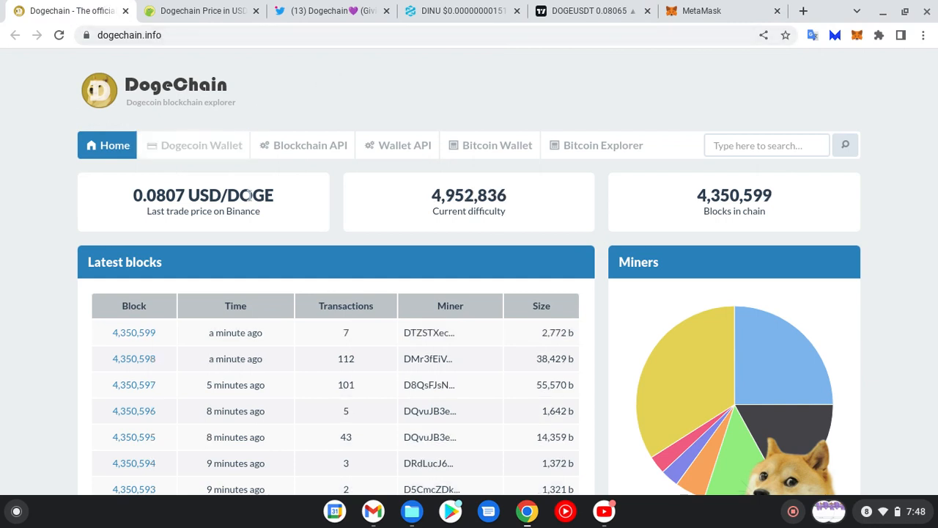
mouse_move(490, 145)
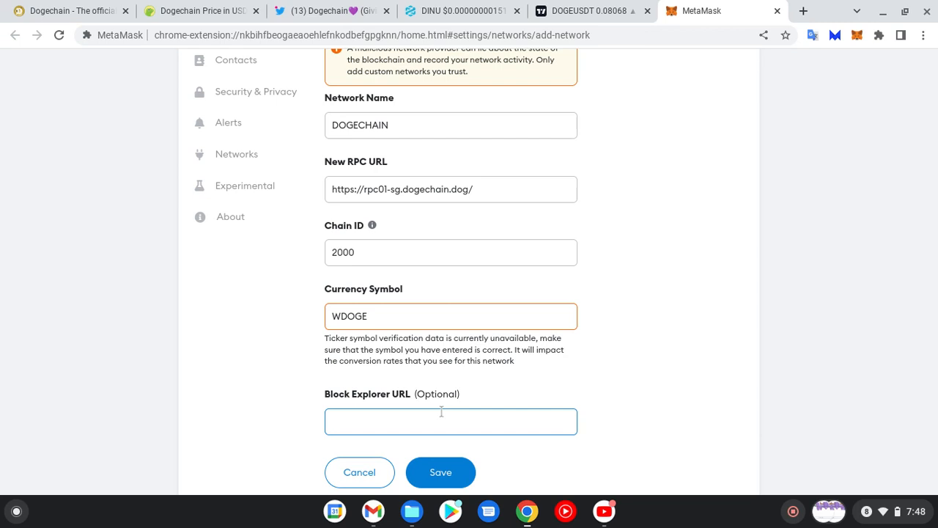
type("e")
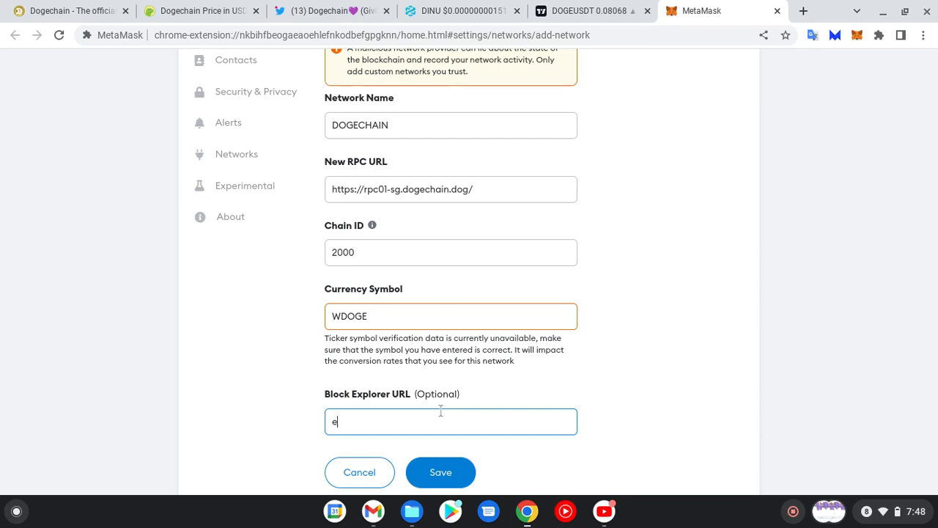
type("xplorer.do")
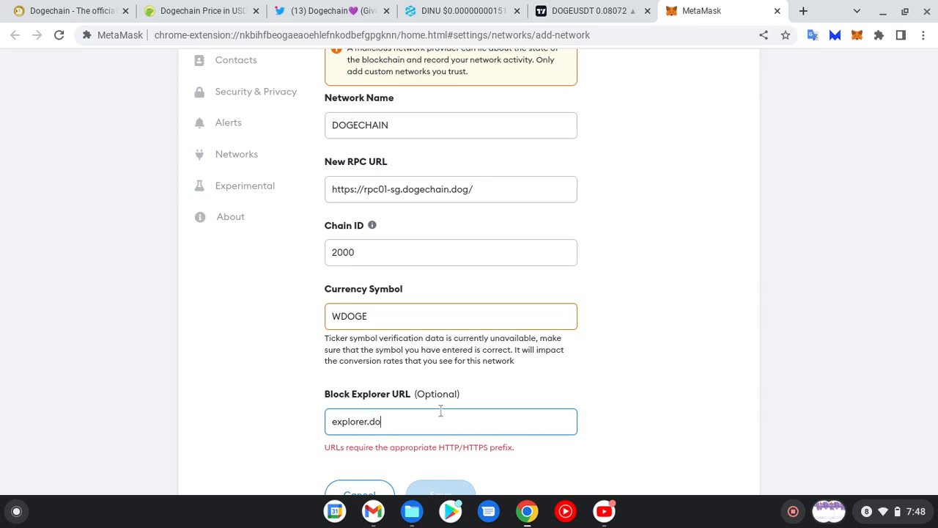
type("gechain.dog")
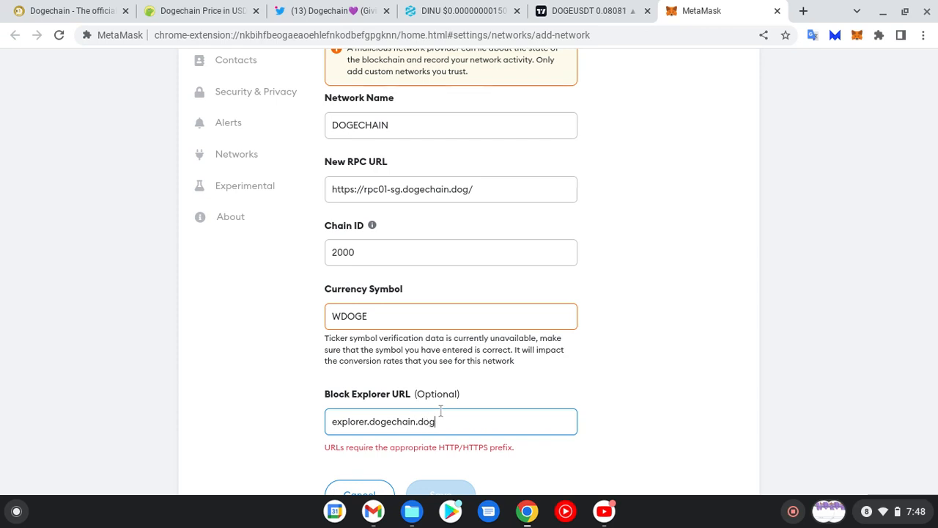
mouse_move(385, 473)
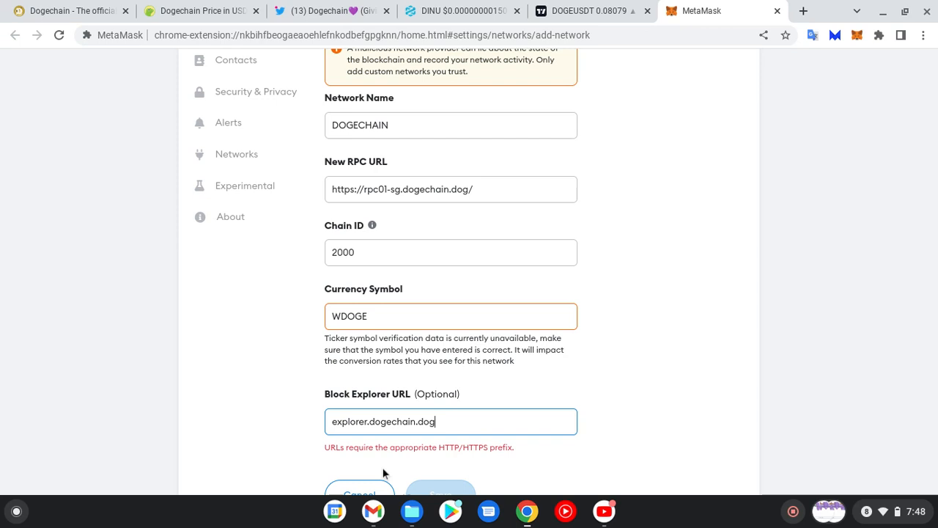
mouse_move(348, 453)
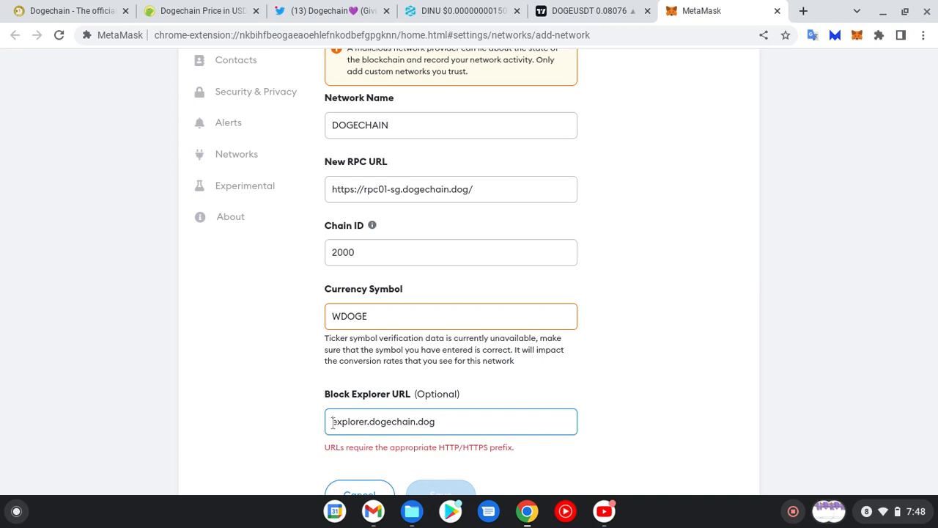
type("https://")
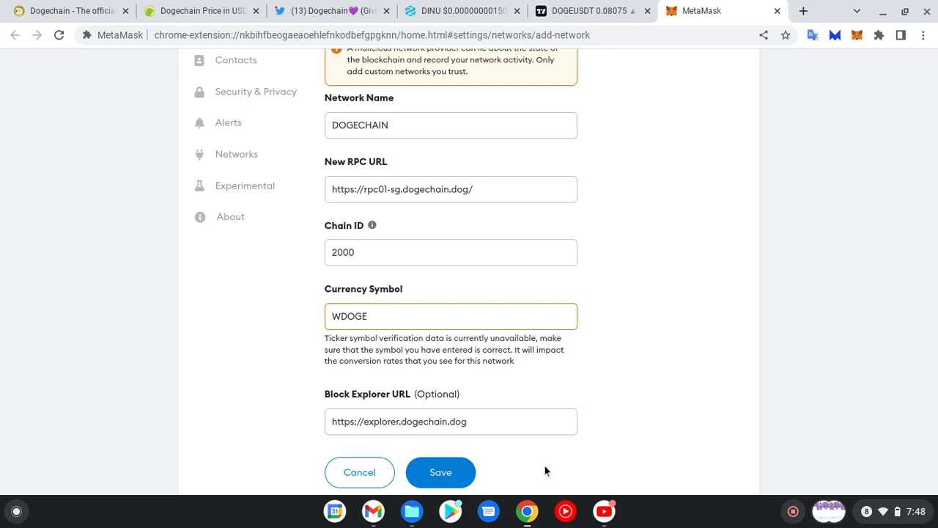
mouse_move(477, 159)
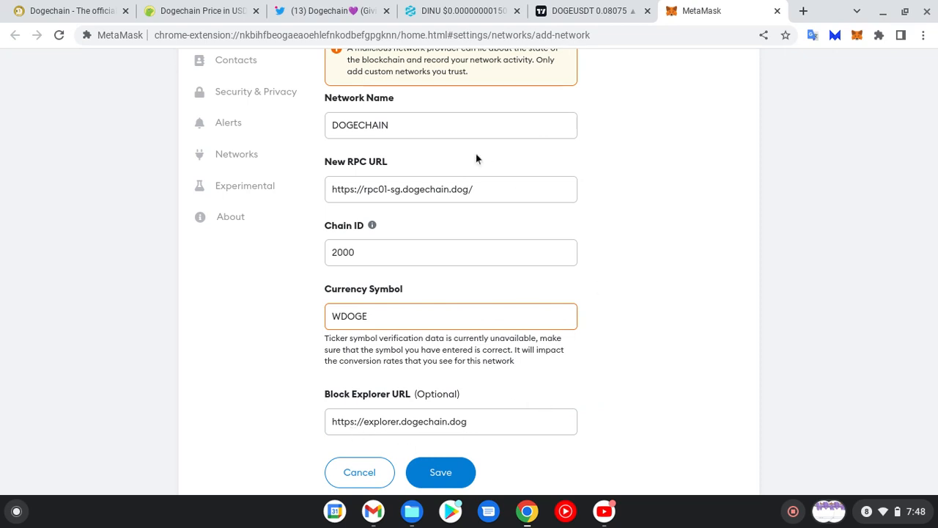
mouse_move(372, 225)
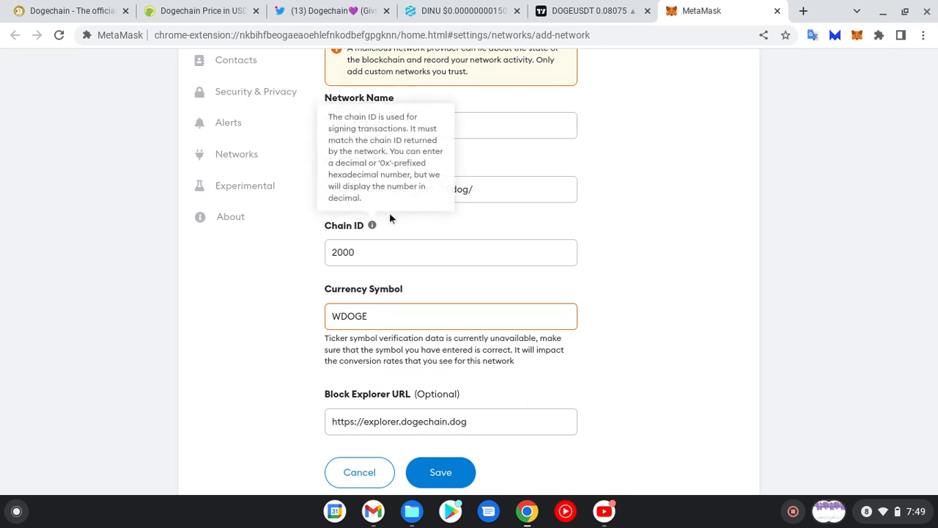
mouse_move(723, 175)
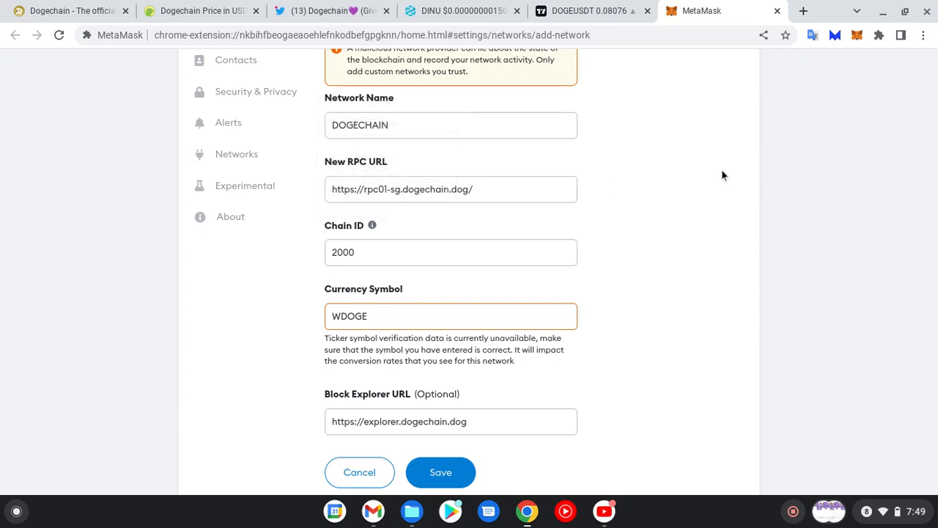
mouse_move(706, 185)
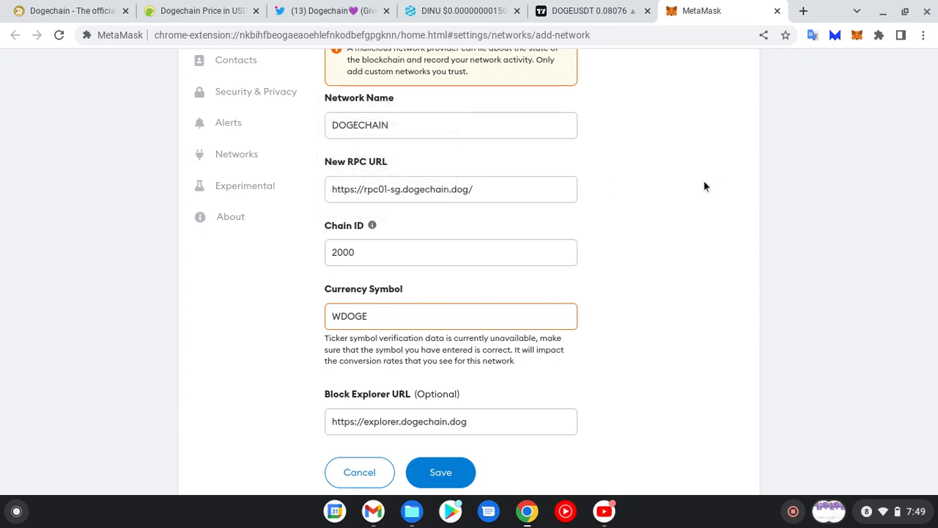
mouse_move(669, 229)
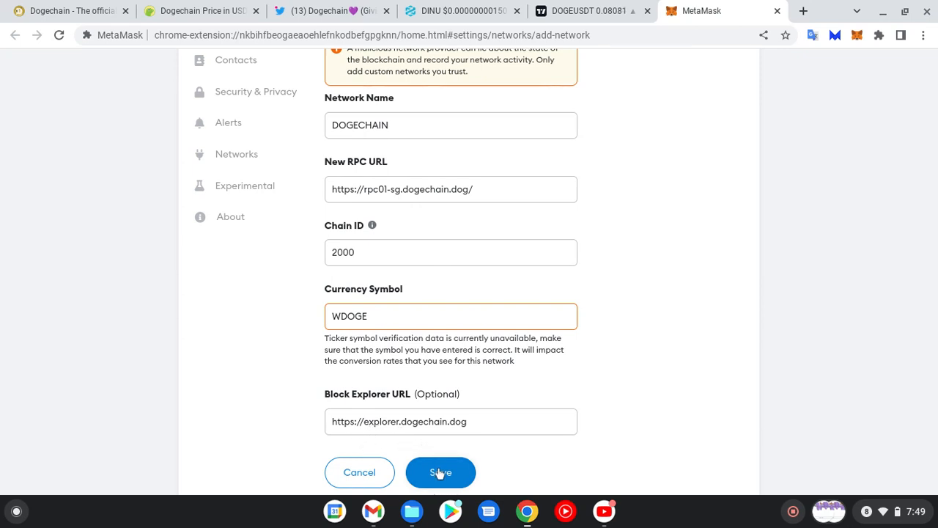
Step: Save the DOGECHAIN network so it becomes active with a 0 WDOGE balance
left_click(440, 472)
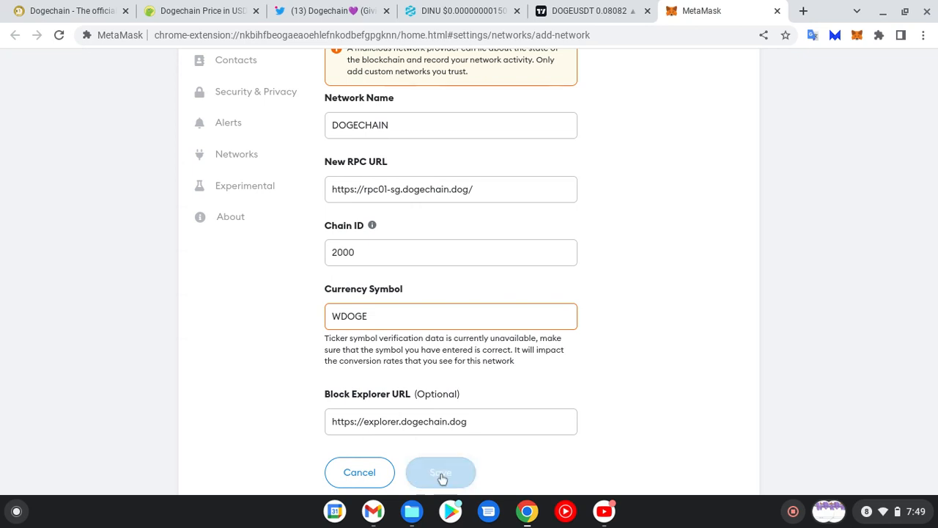
left_click(440, 472)
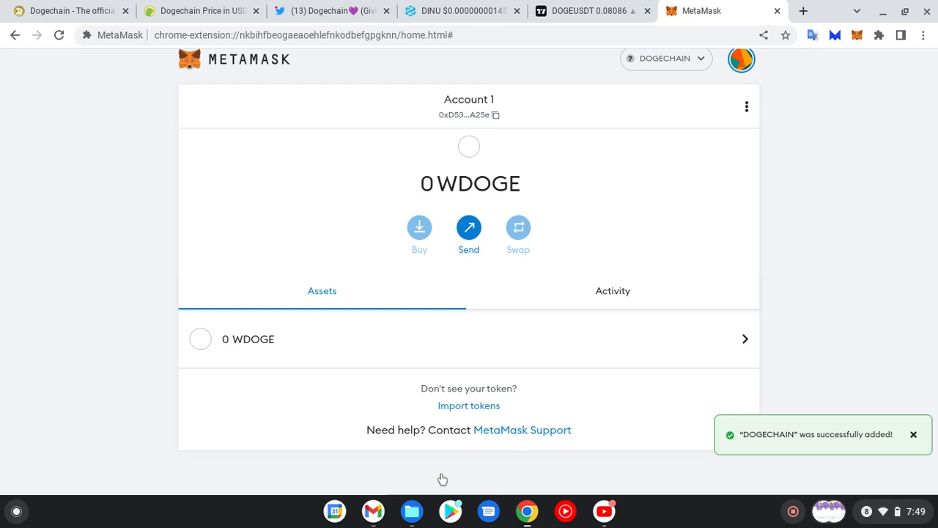
mouse_move(817, 6)
type("bride")
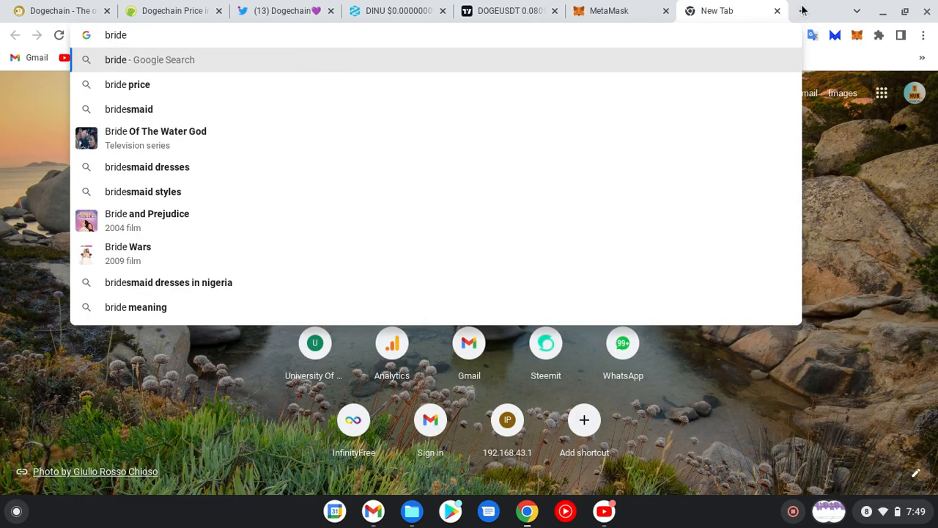
Step: Load bride.dogechain.dog/bridge in Chrome, which fails with site can't be reached
type(".dogechain")
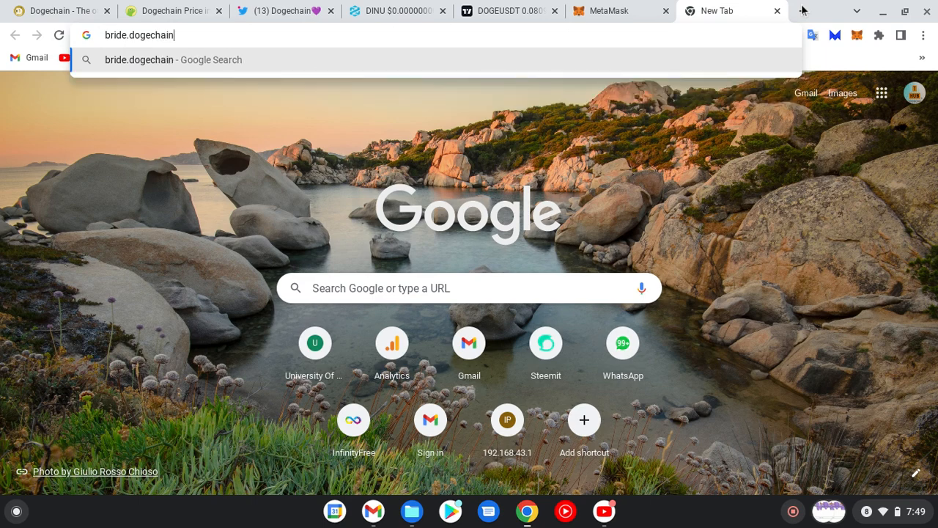
type(".")
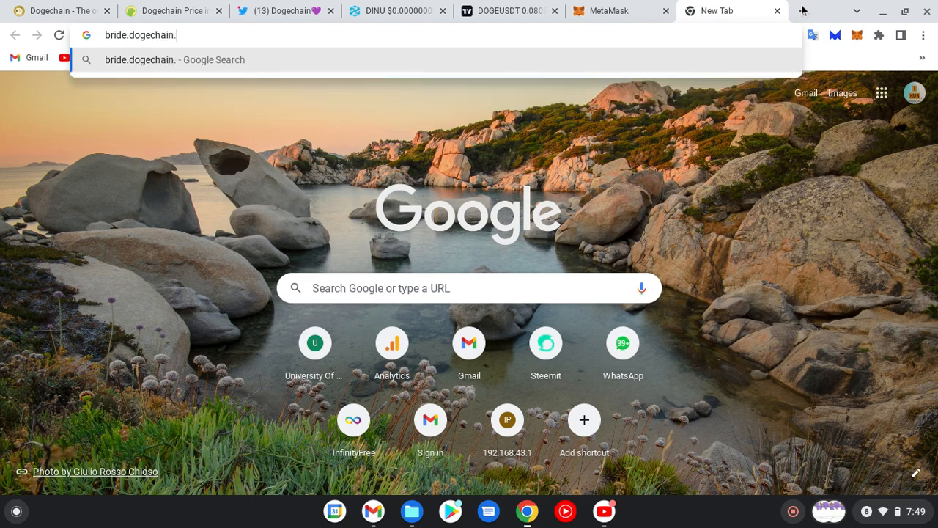
type("dog")
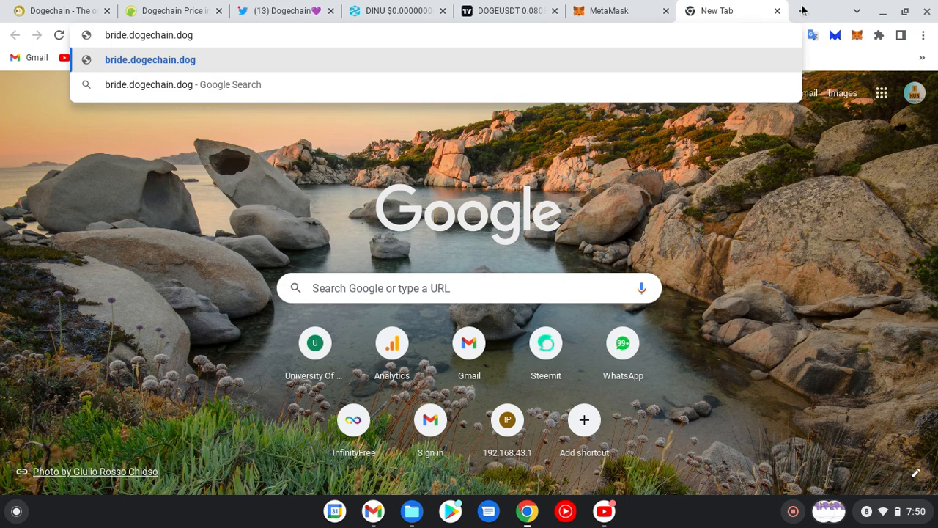
type("/")
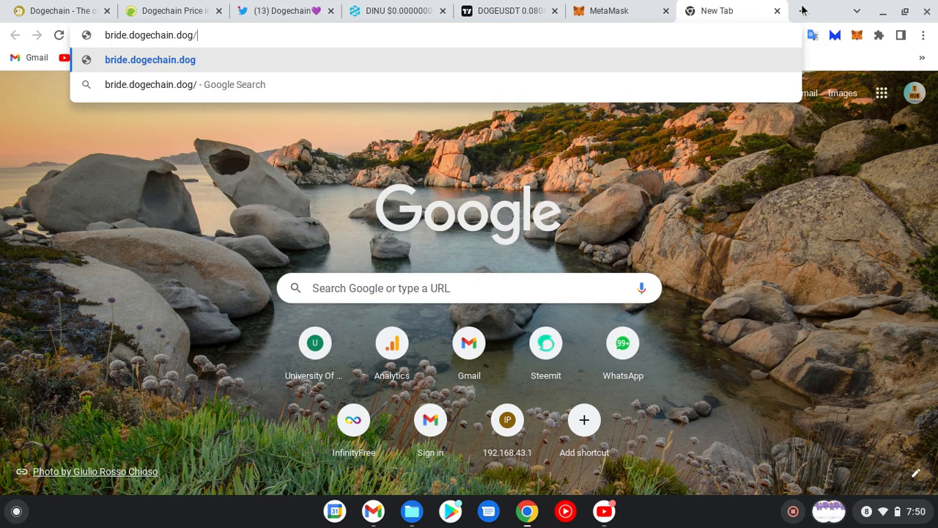
type("brid")
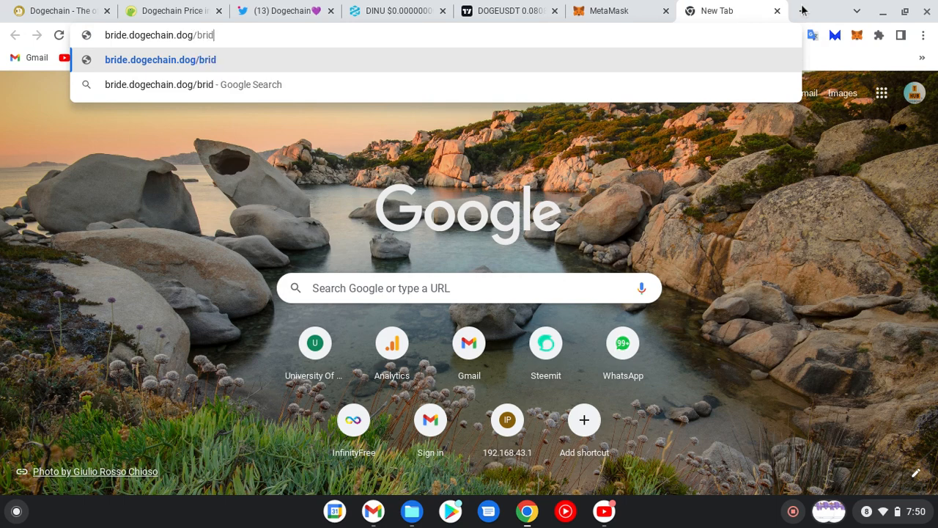
type("ge")
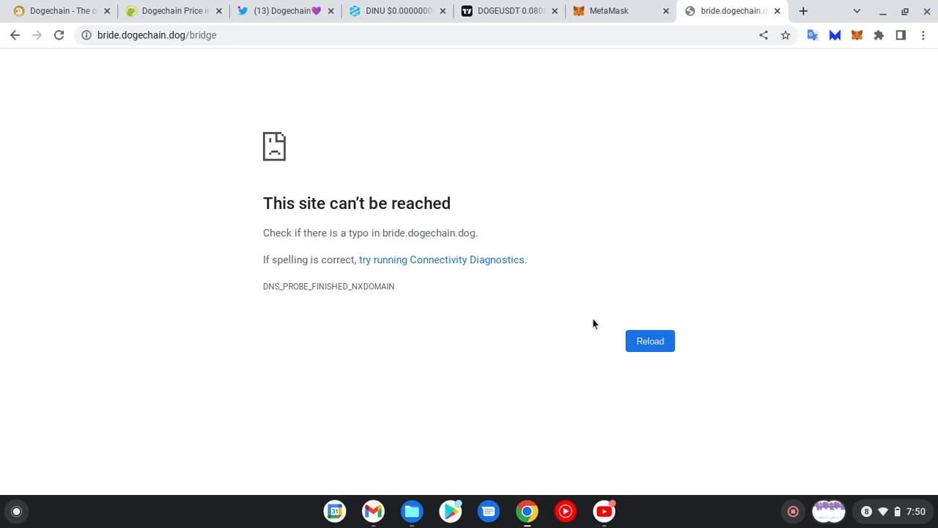
mouse_move(226, 157)
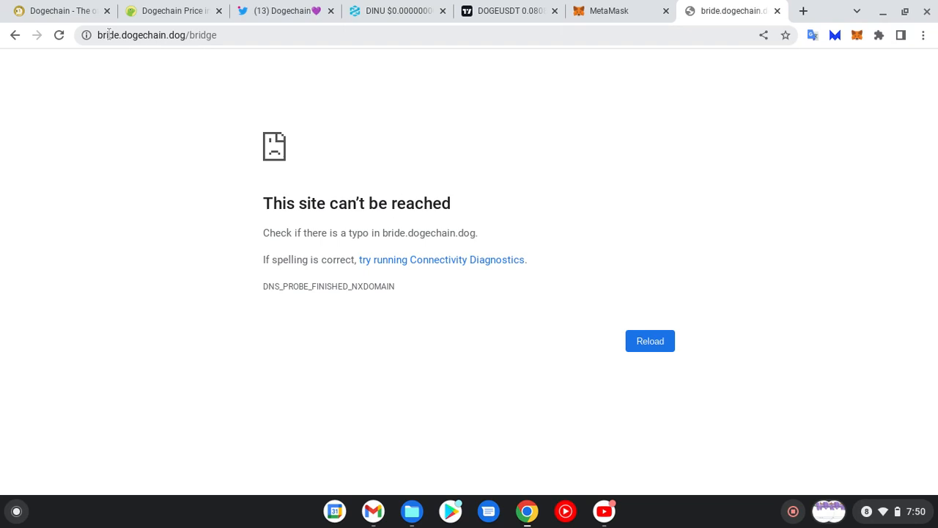
mouse_move(110, 35)
type("g")
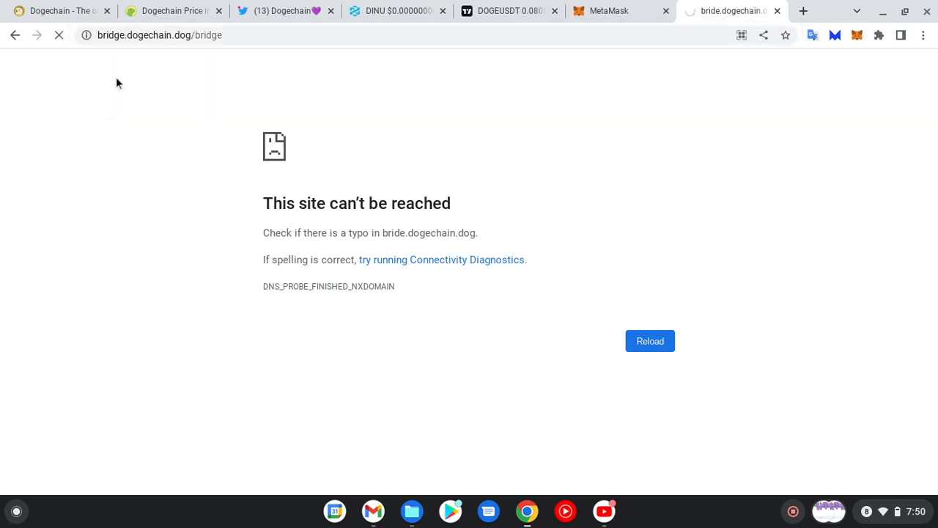
Step: Correct the address to bridge.dogechain.dog/bridge to load the deposit page
left_click(649, 341)
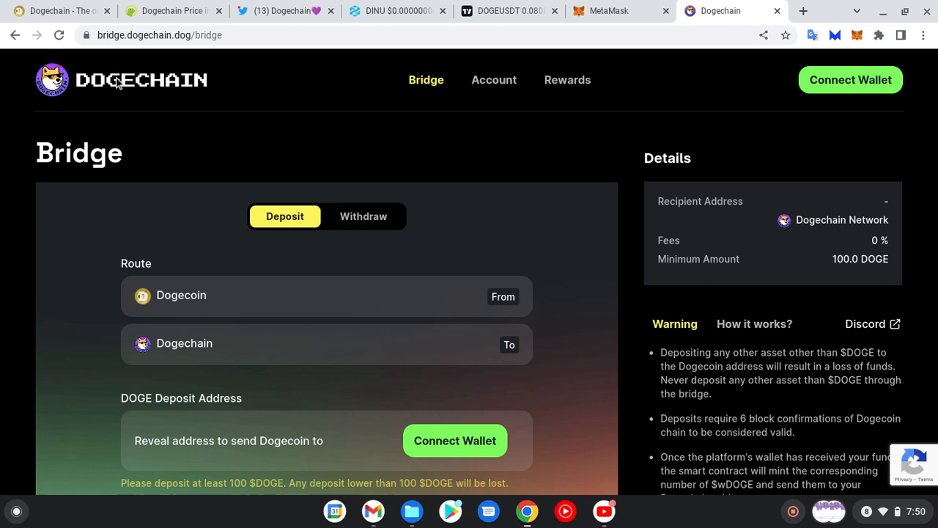
mouse_move(513, 152)
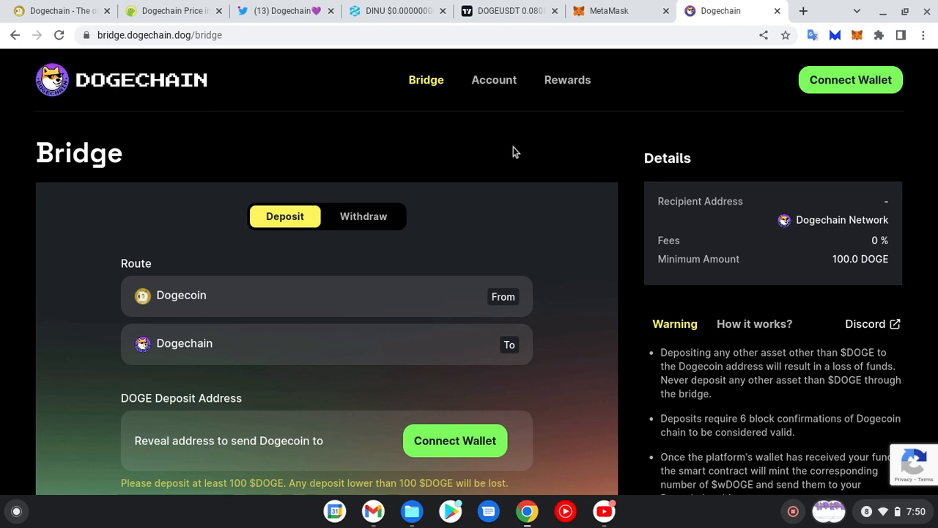
mouse_move(834, 139)
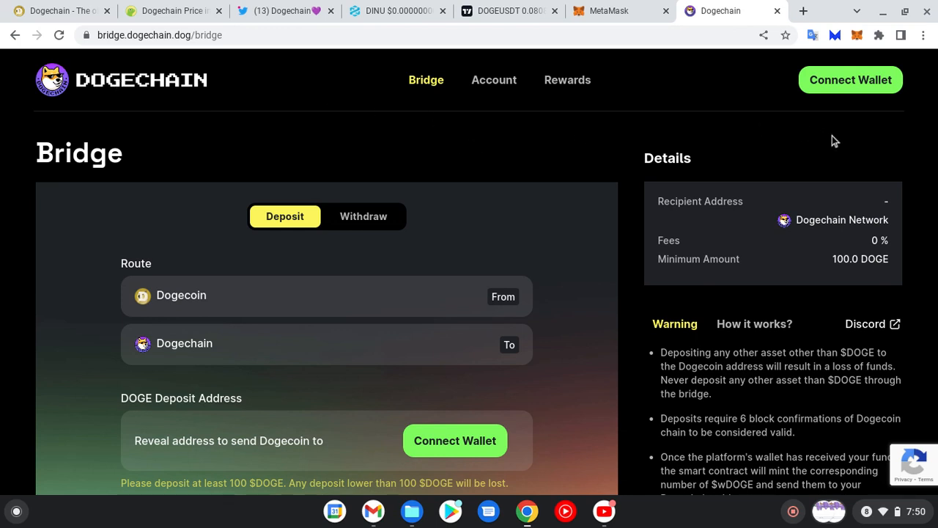
mouse_move(850, 148)
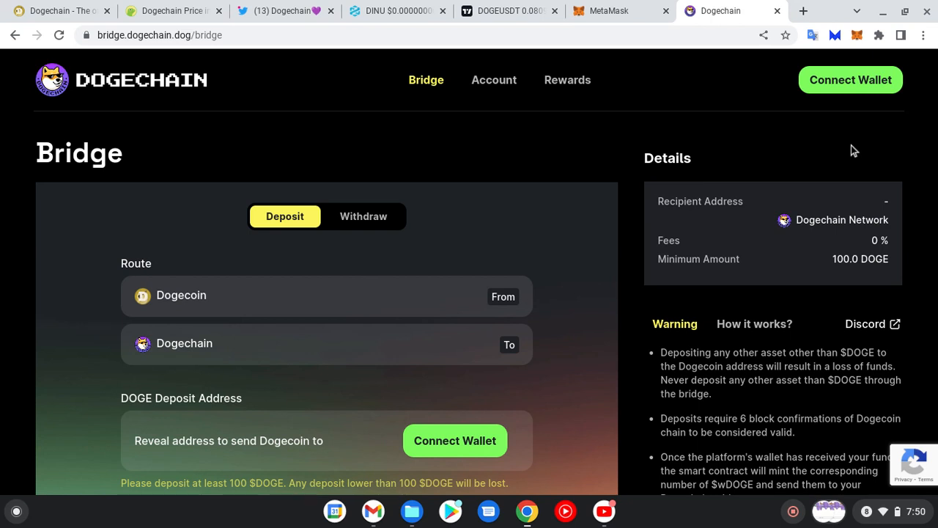
mouse_move(882, 191)
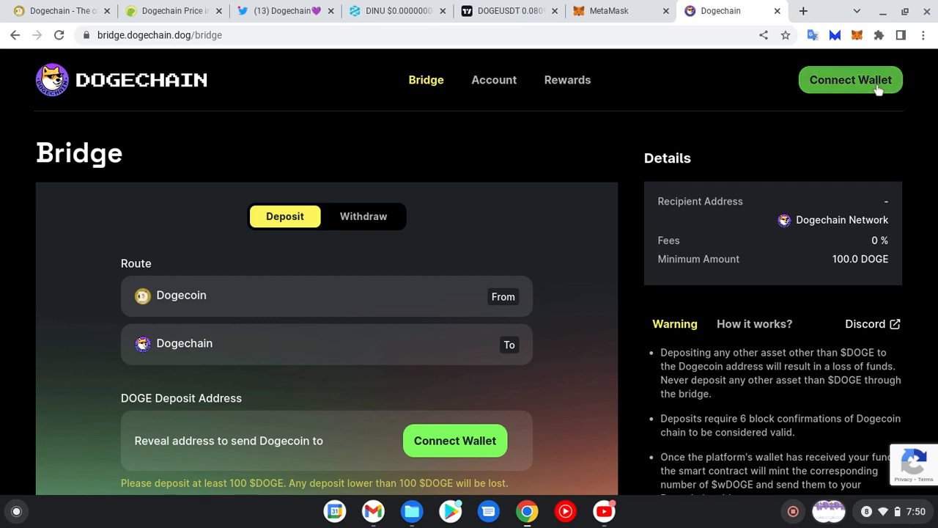
Step: Pick MetaMask under Connect Wallet to raise its connection request
left_click(850, 80)
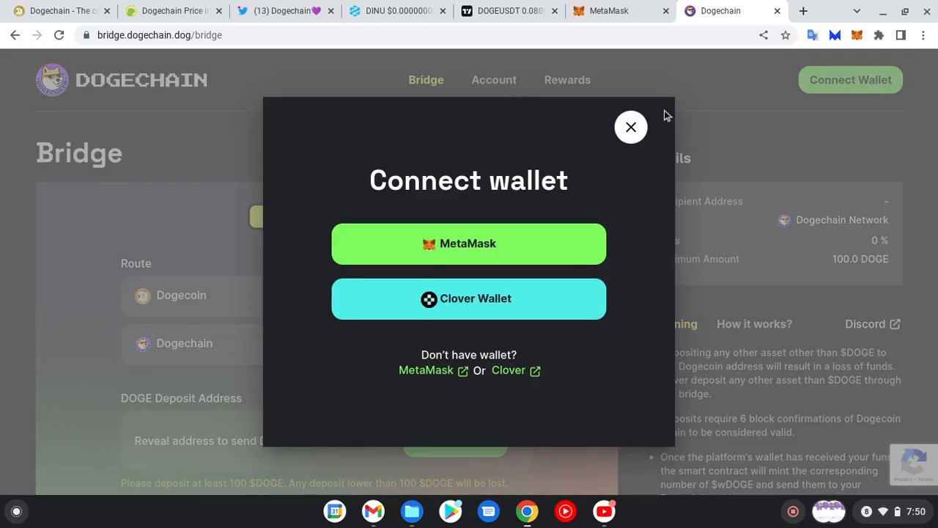
mouse_move(515, 245)
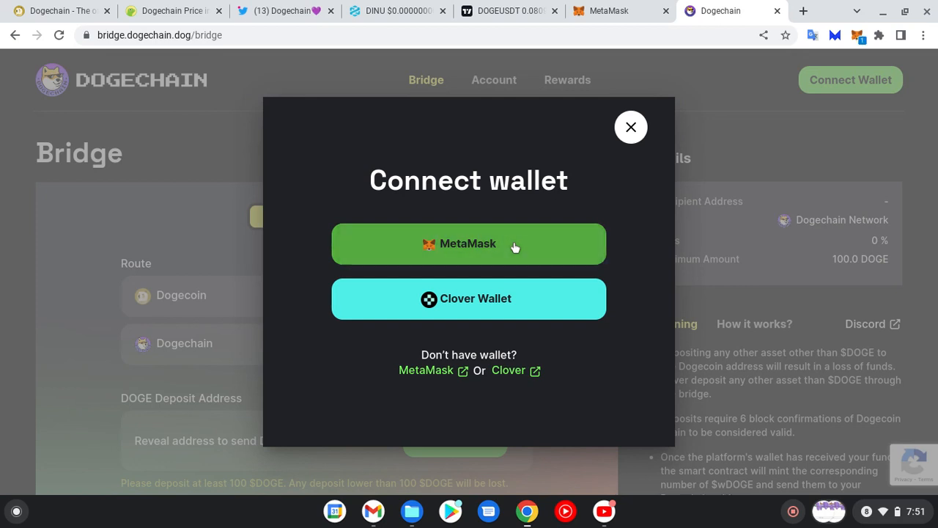
left_click(468, 243)
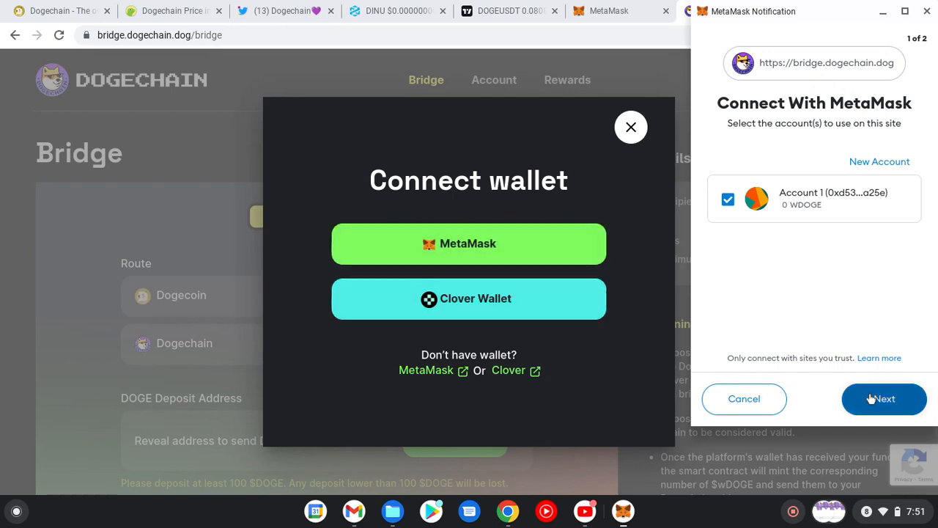
Step: Connect Account 1 to Dogechain Bridge and sign the login message
left_click(883, 398)
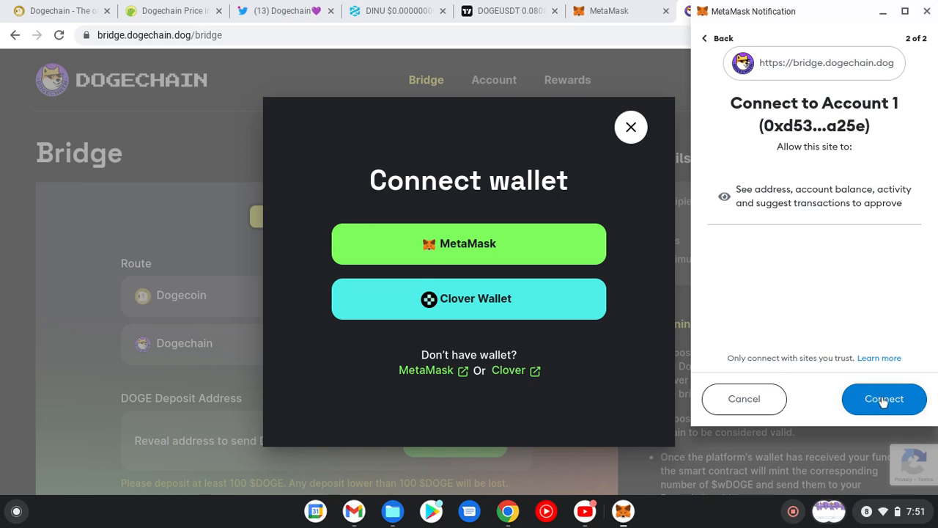
left_click(884, 398)
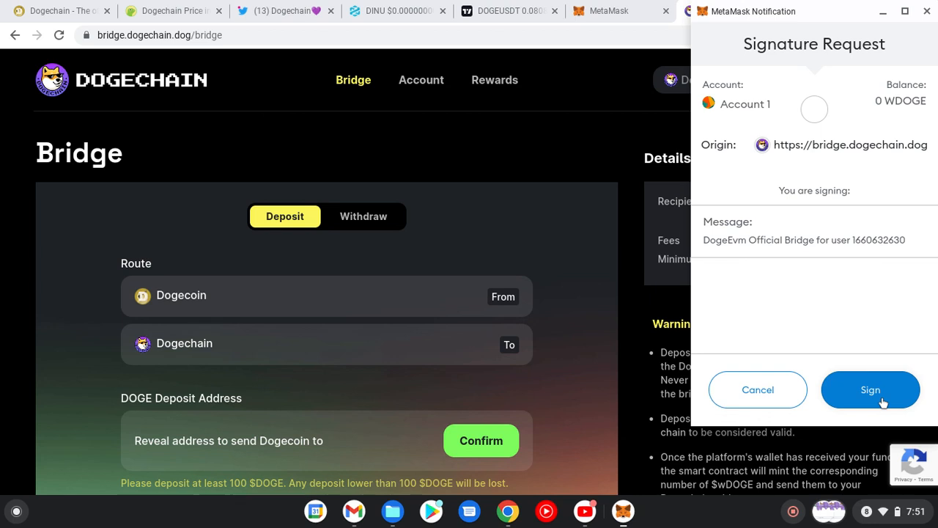
left_click(870, 389)
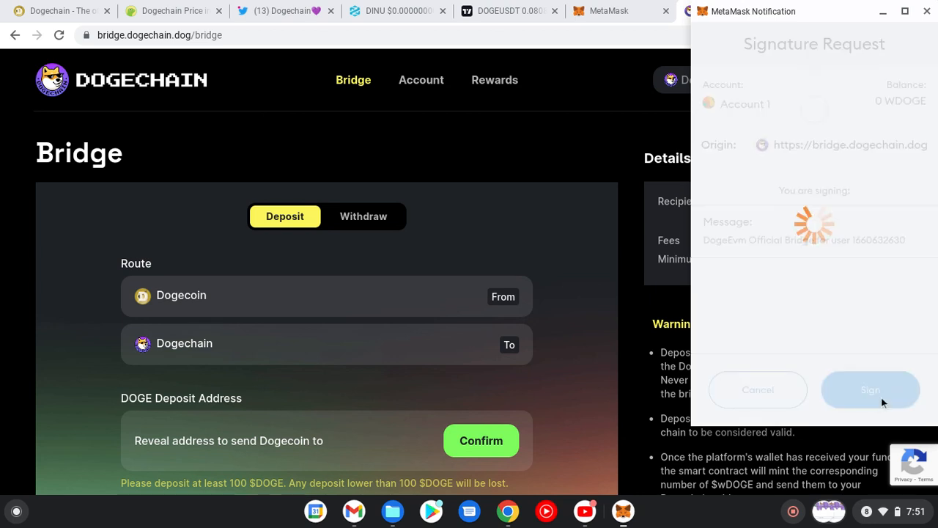
left_click(870, 389)
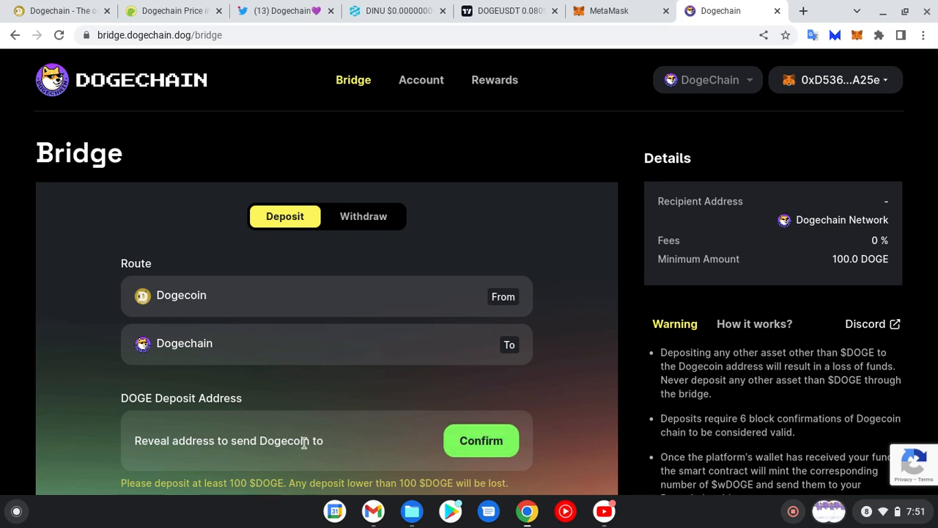
mouse_move(480, 441)
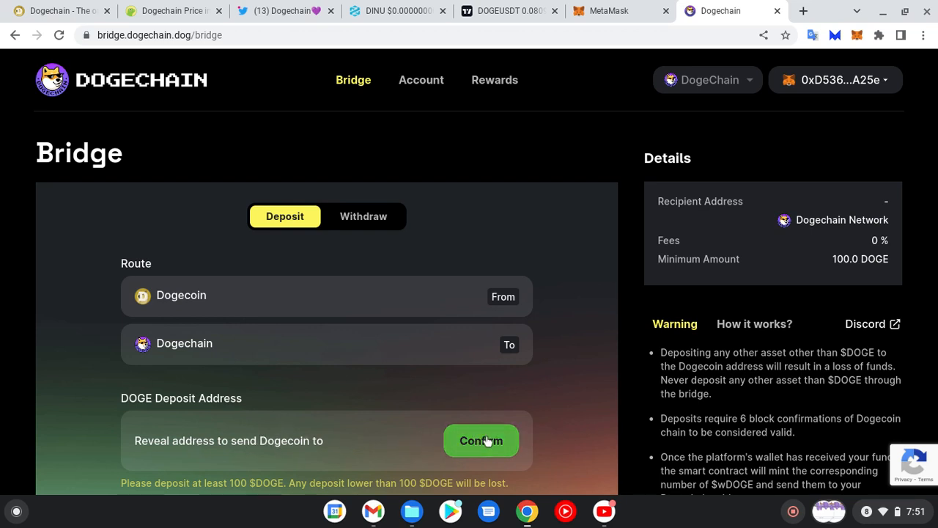
Step: Confirm in the DOGE Deposit Address box to show the bridge's Dogecoin deposit address
left_click(481, 440)
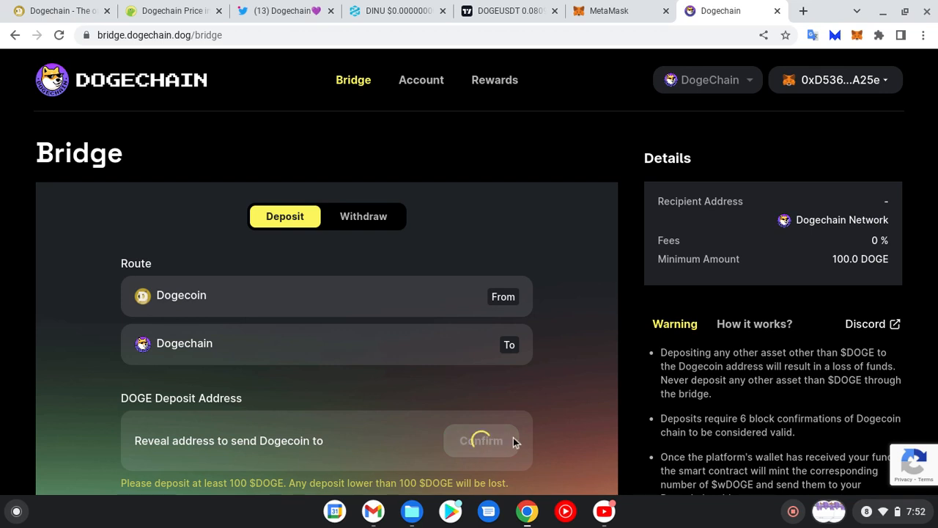
left_click(481, 440)
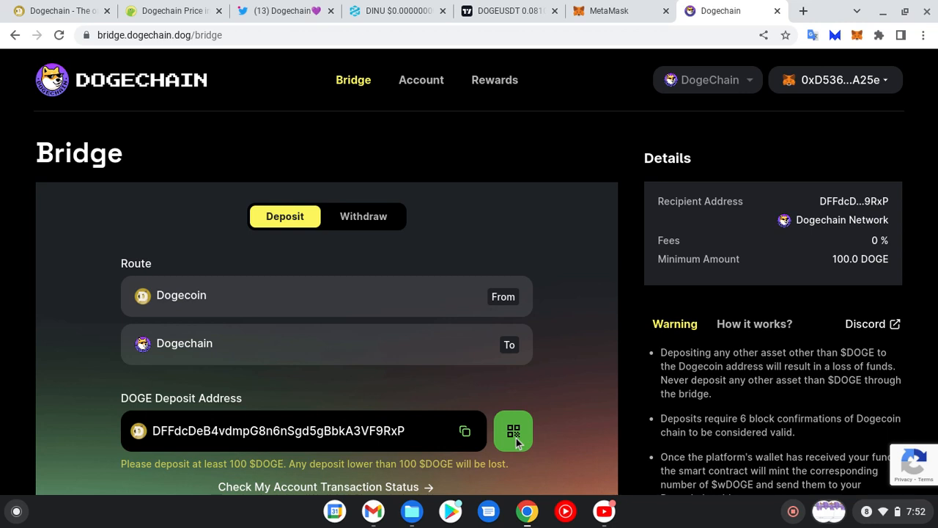
mouse_move(576, 462)
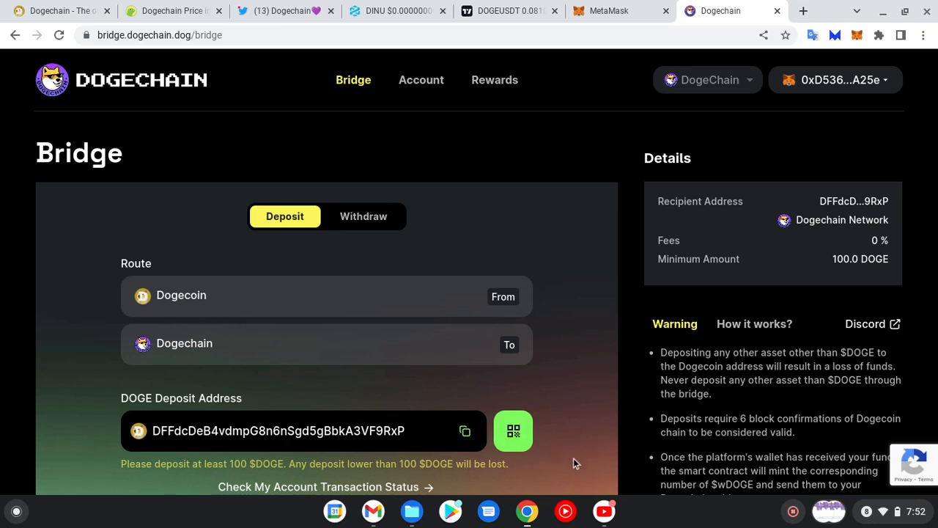
mouse_move(502, 456)
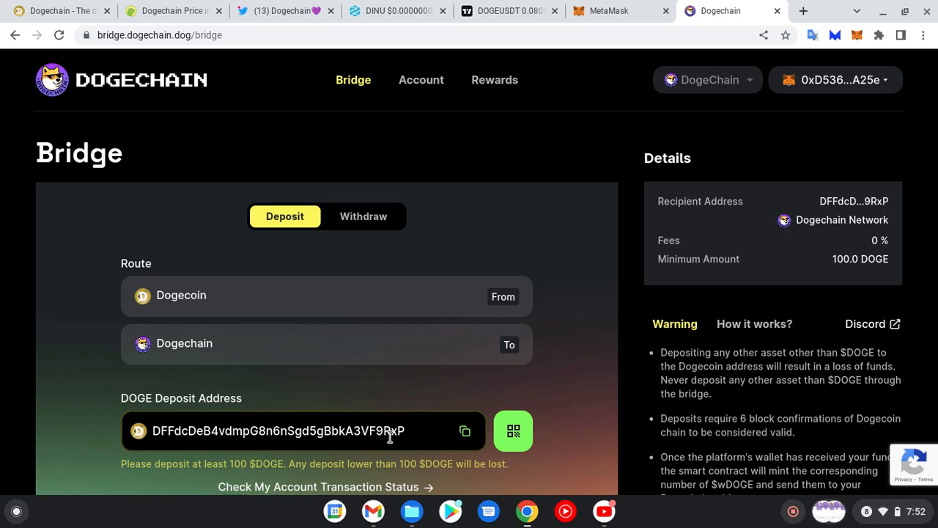
mouse_move(398, 437)
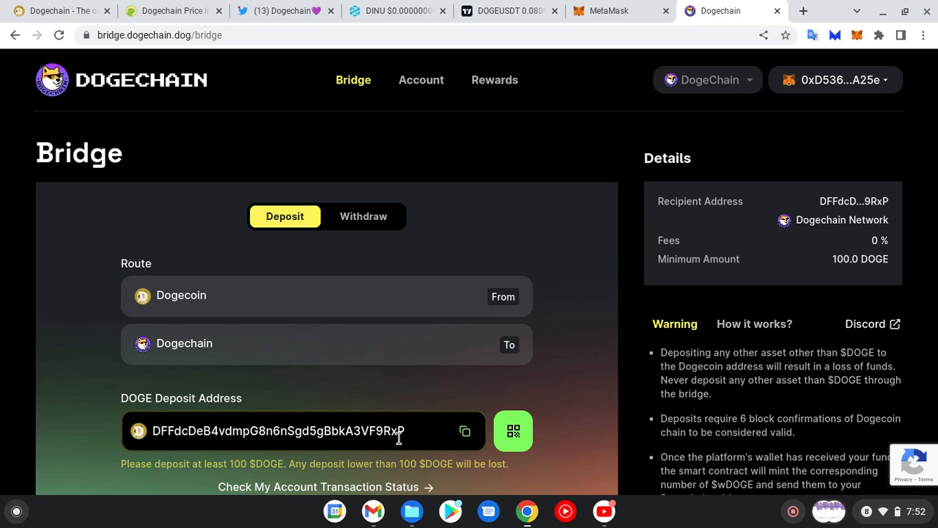
mouse_move(434, 436)
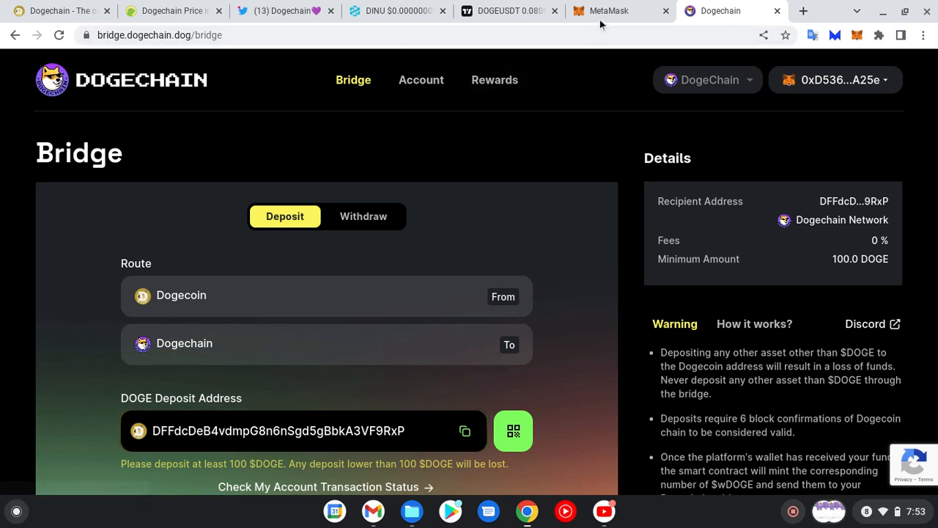
left_click(619, 10)
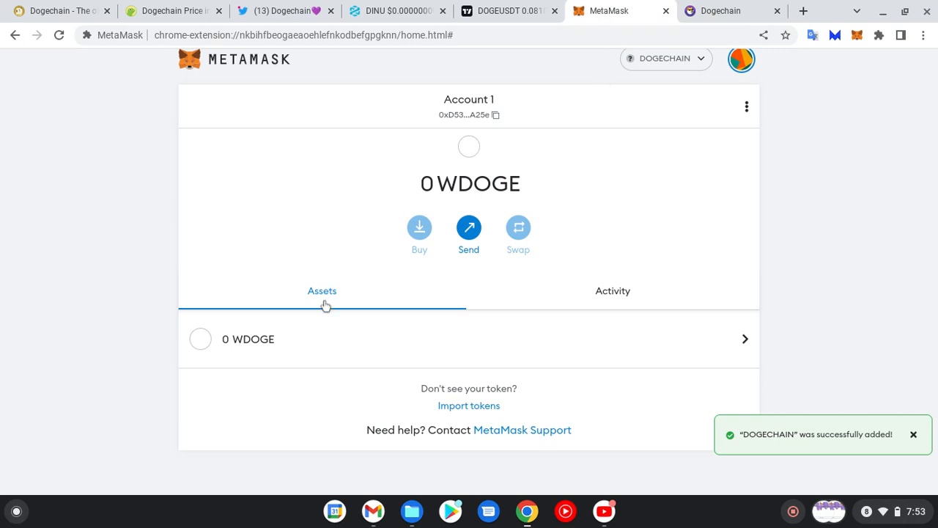
left_click(248, 339)
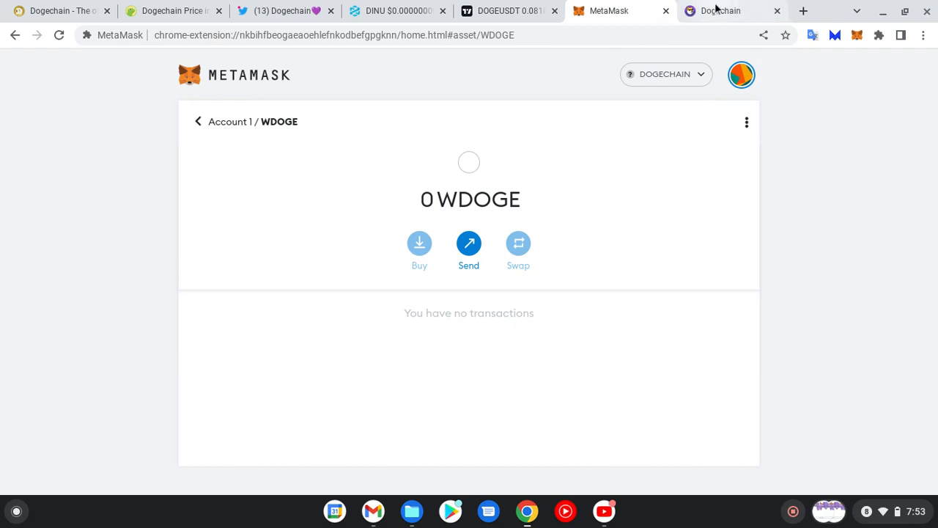
left_click(720, 10)
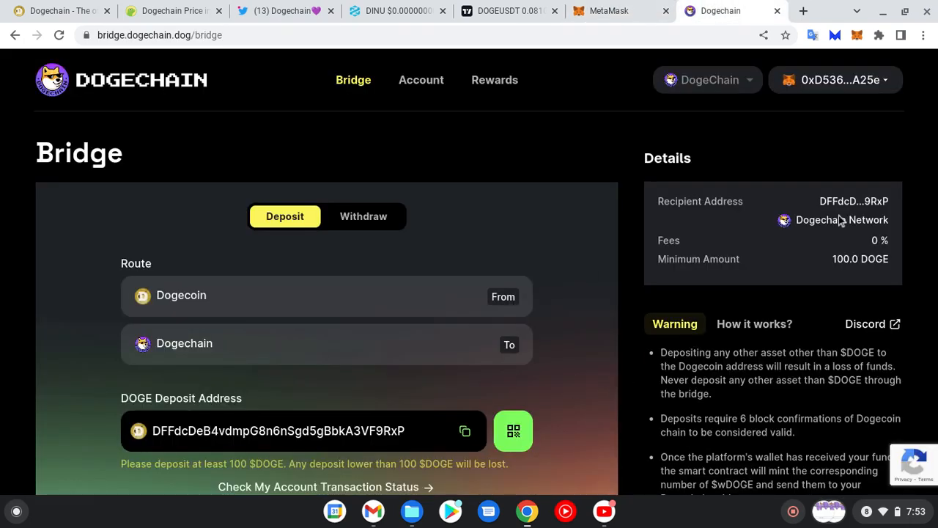
scroll("down", 3)
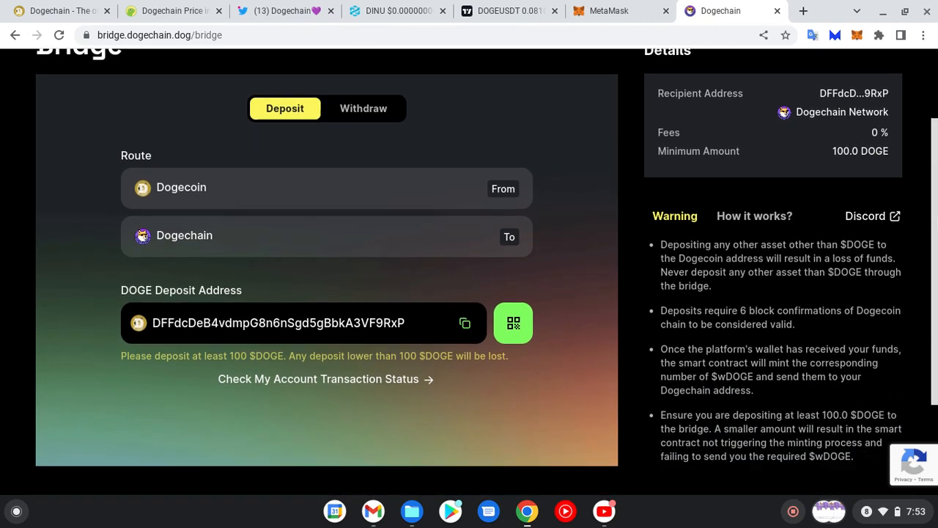
scroll("down", 3)
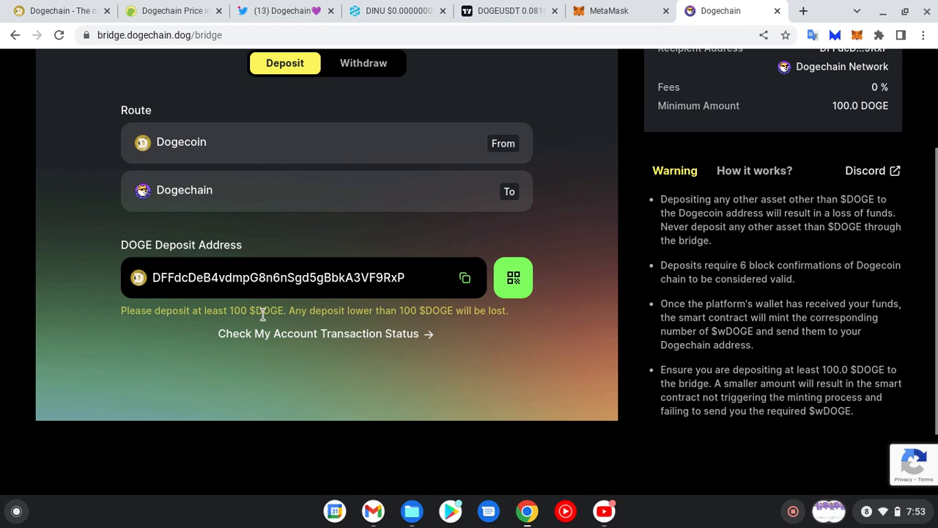
mouse_move(319, 324)
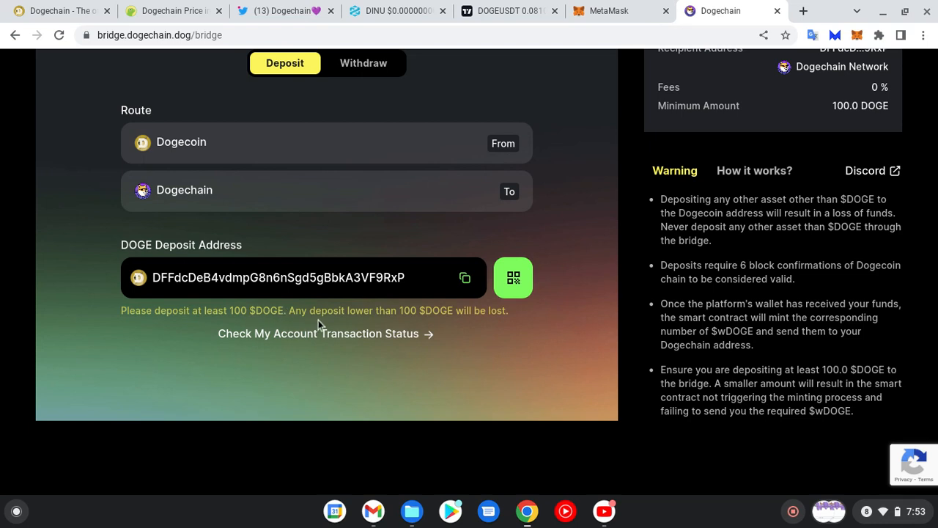
mouse_move(442, 315)
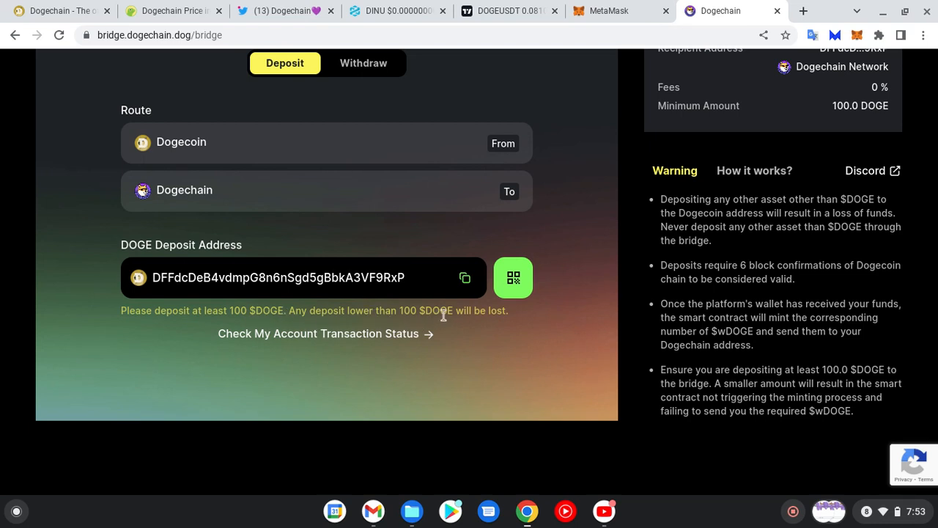
mouse_move(506, 358)
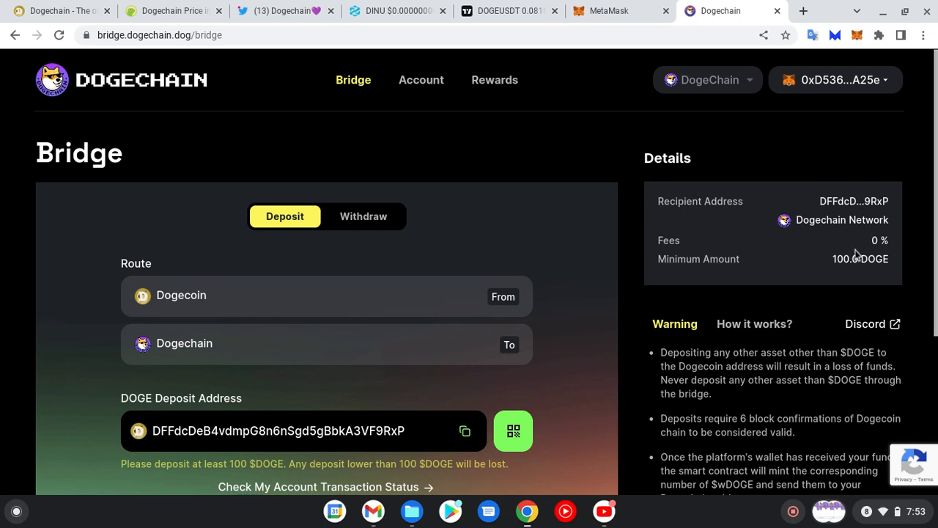
mouse_move(718, 511)
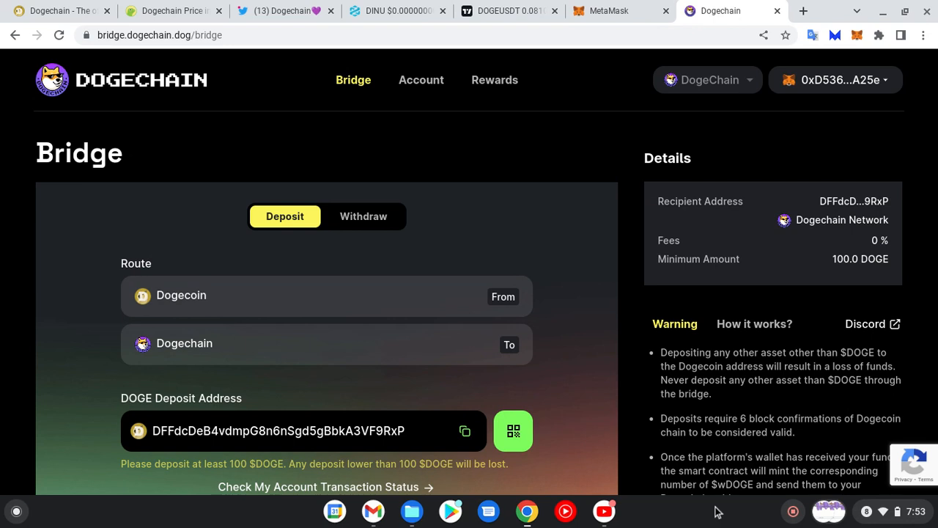
mouse_move(793, 512)
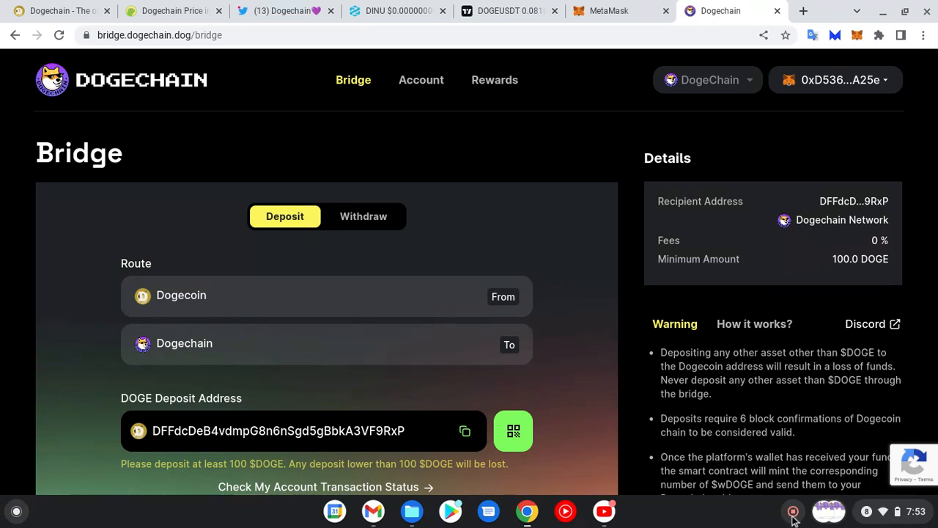